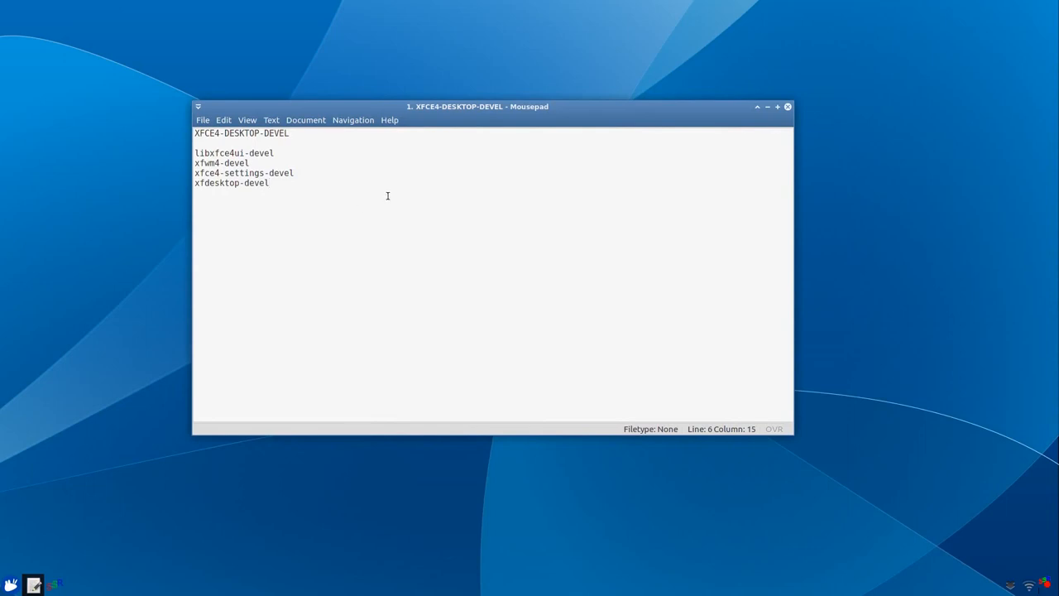
Copy the libxfce4ui-devel name from the notes and start yaourt for it in the terminal.
left_click(290, 133)
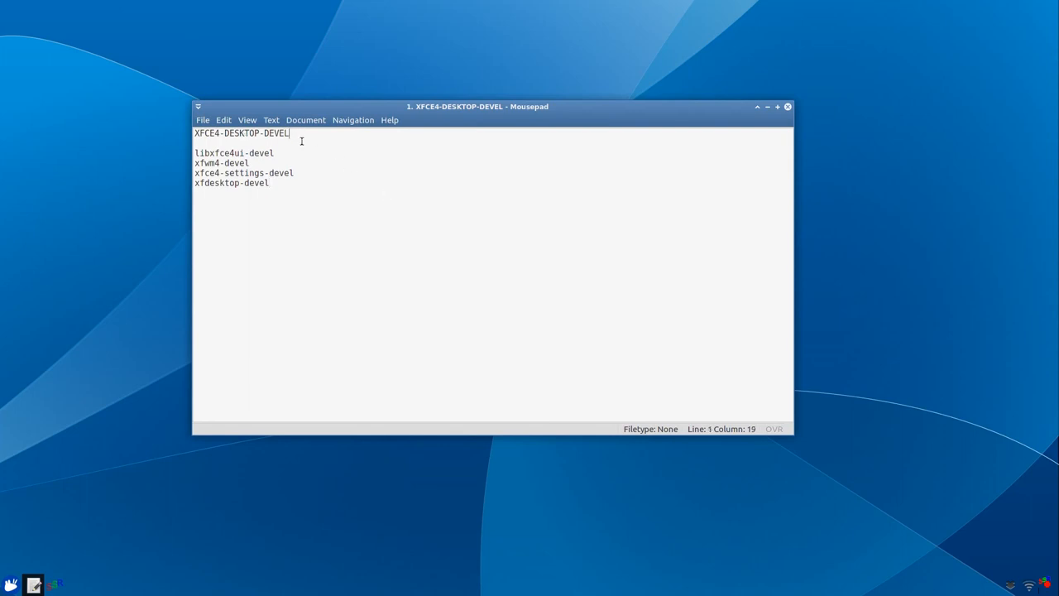
left_click(292, 155)
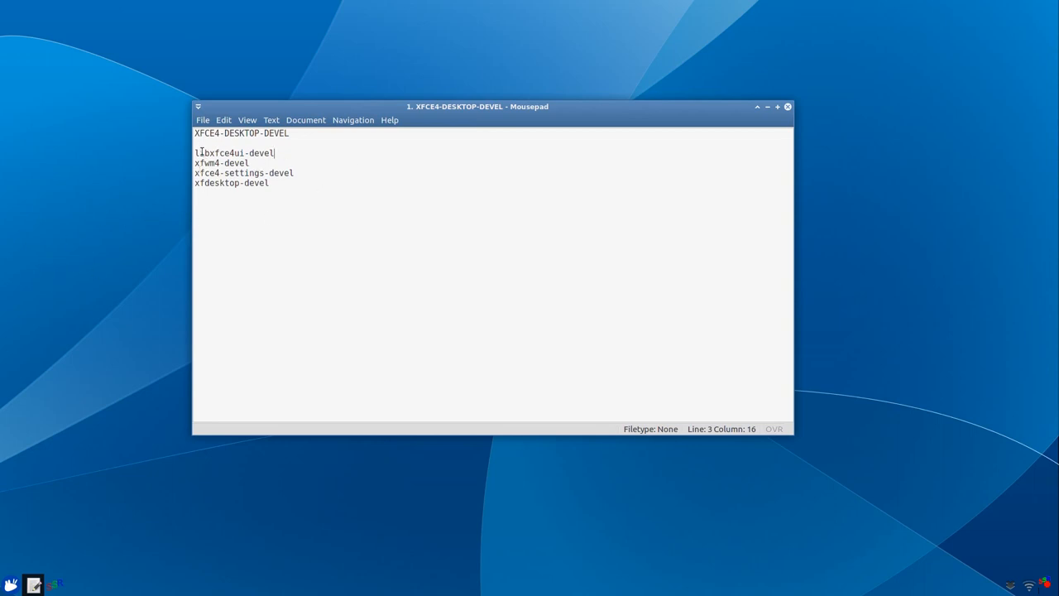
double_click(206, 162)
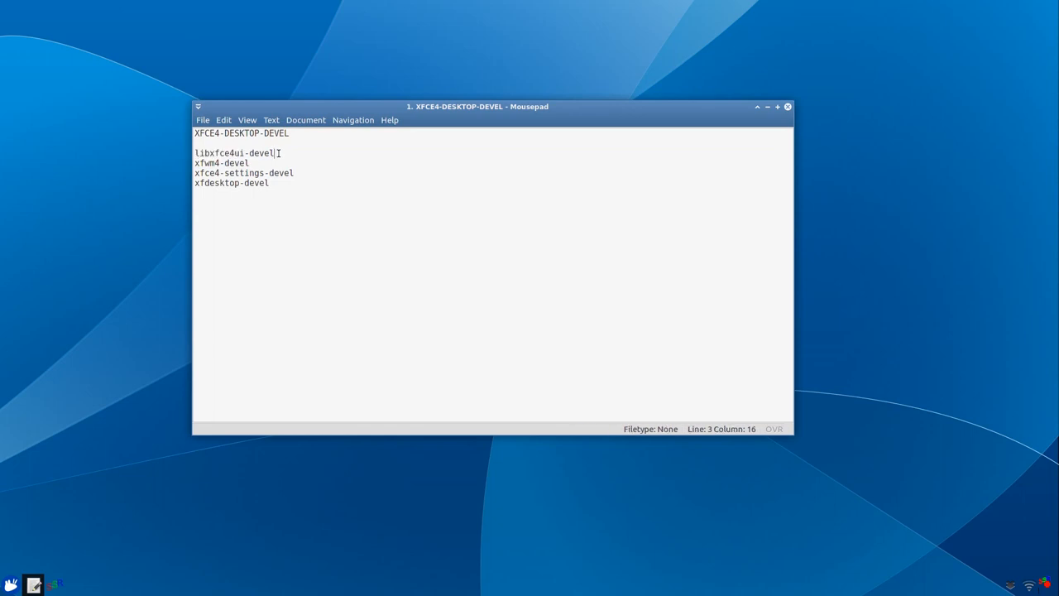
mouse_move(190, 167)
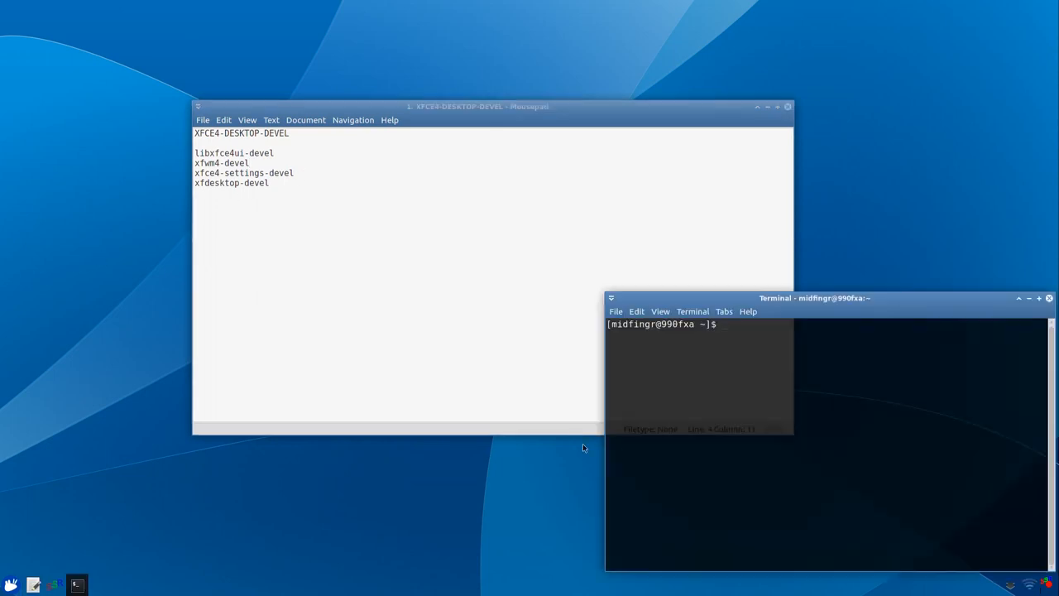
type("yaou")
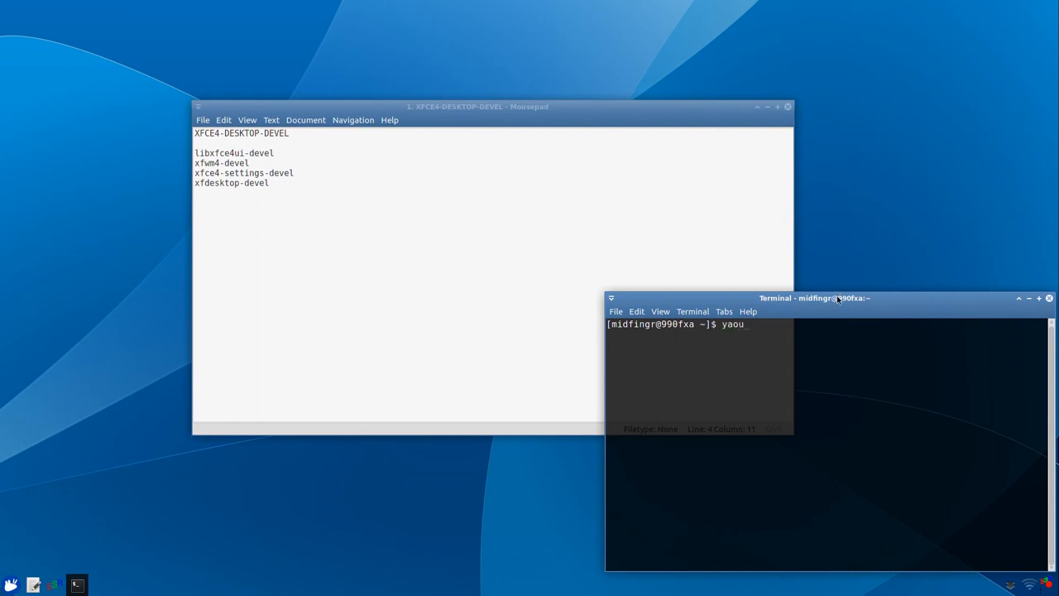
left_click_drag(814, 298, 538, 152)
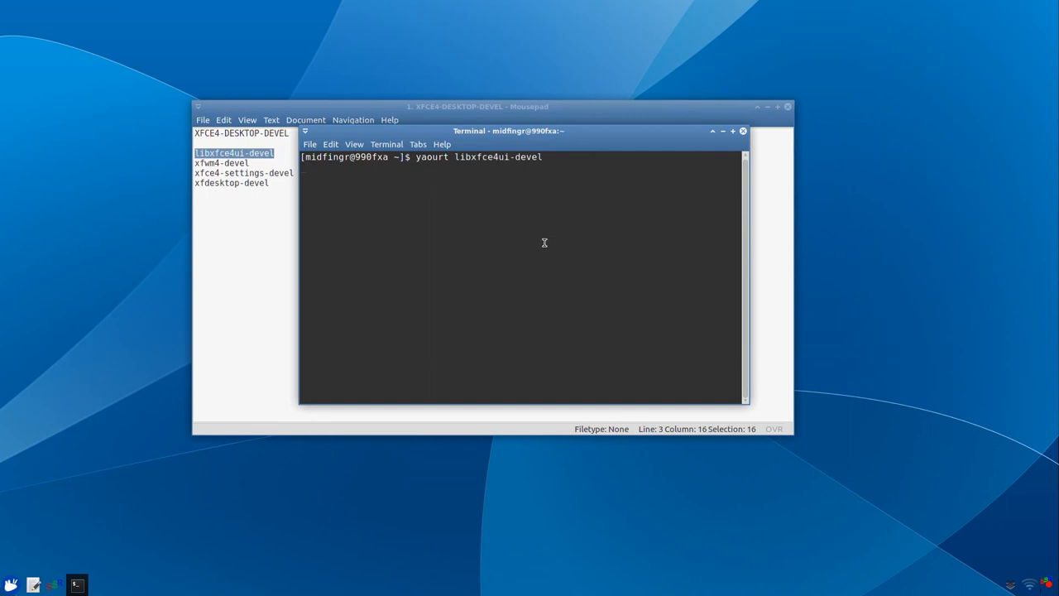
Choose package 1, decline editing the PKGBUILD, and agree to remove the conflicting libxfce4ui.
type("1")
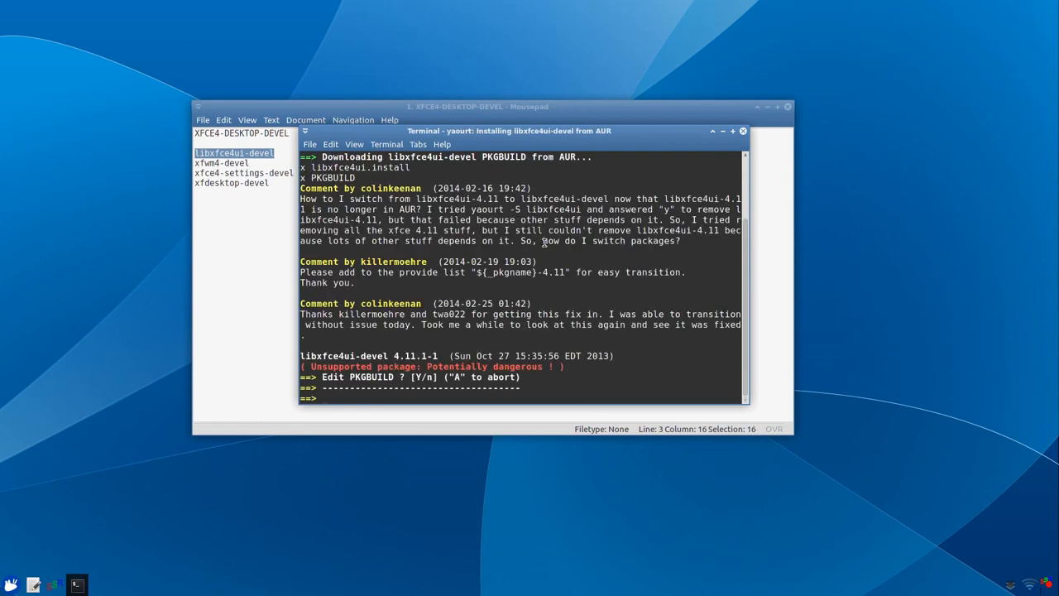
type("n")
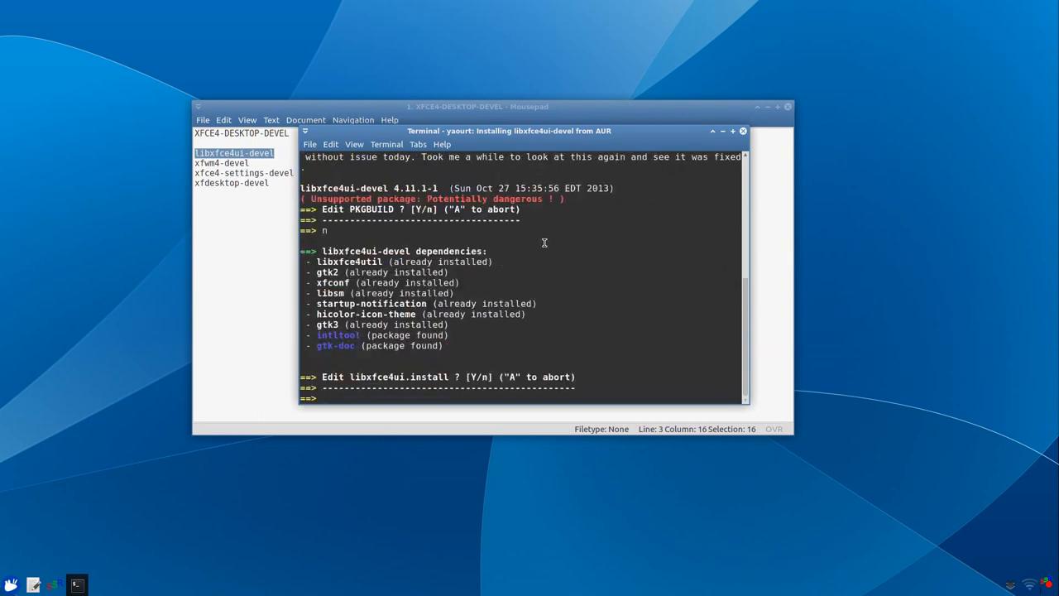
type("n")
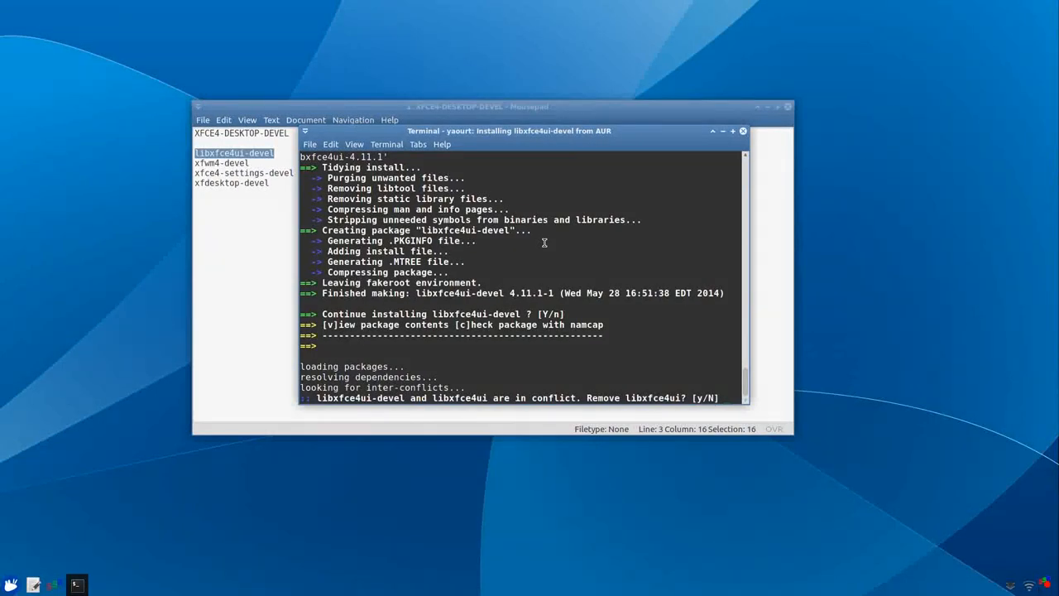
type("y")
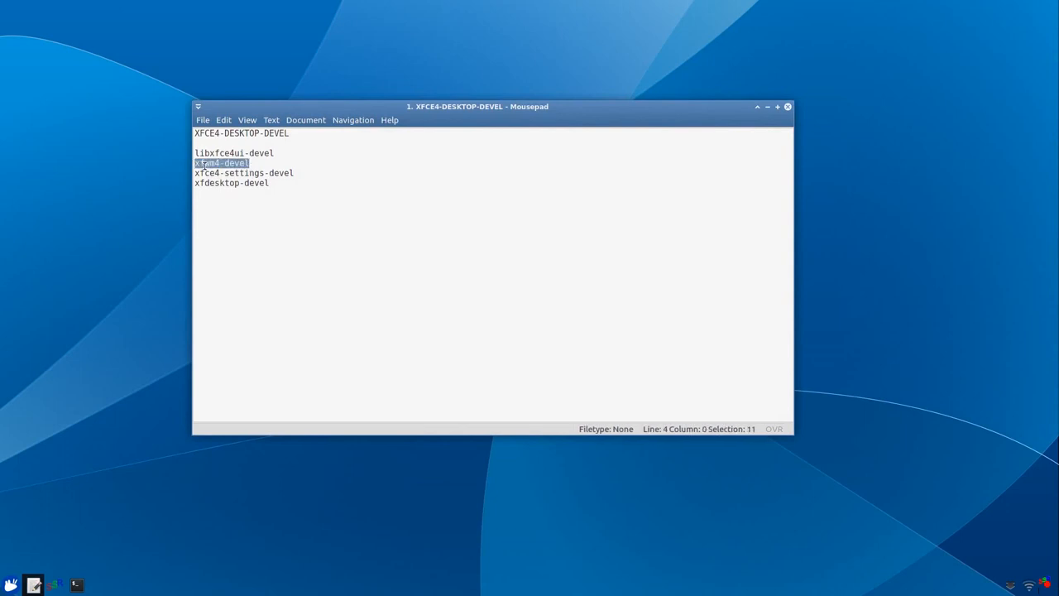
mouse_move(170, 474)
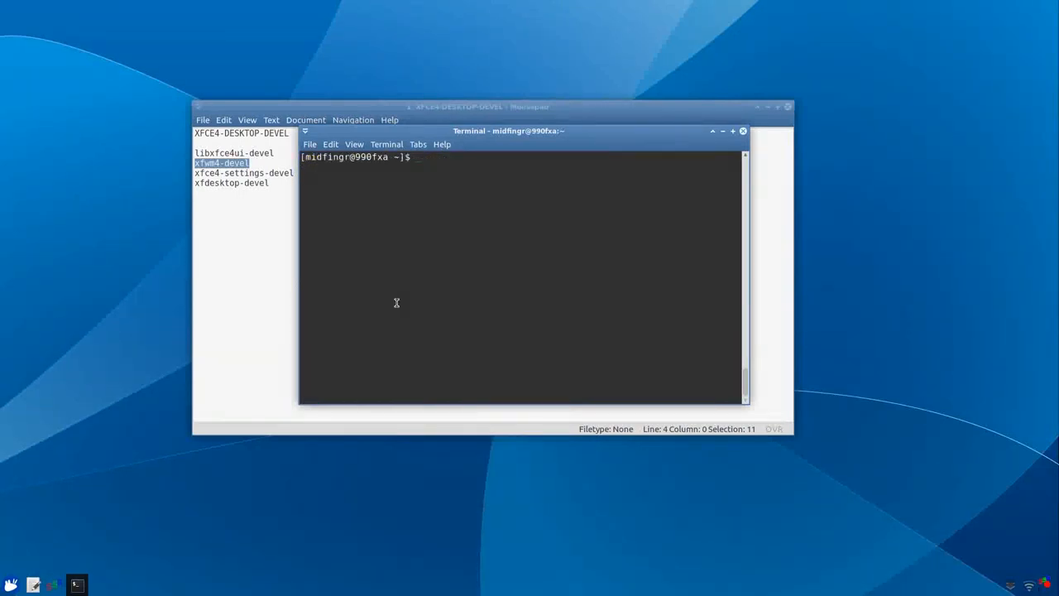
Run yaourt for xfwm4-devel and xfce4-settings-devel, picking package 1, skipping edits and replacing xfwm4 and xfce4-settings.
type("yaourt xfwm4-devel")
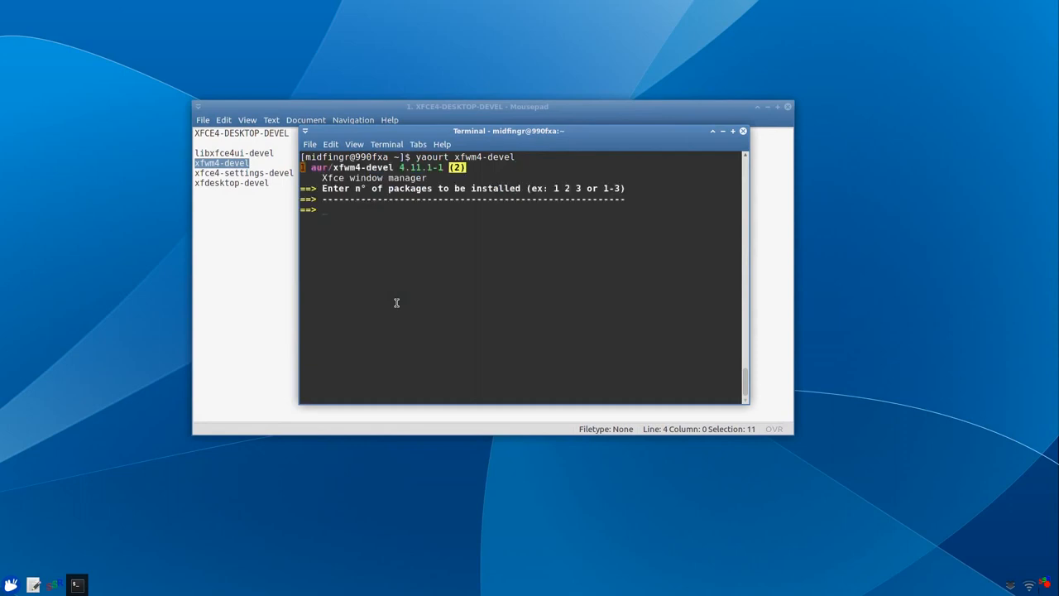
type("1")
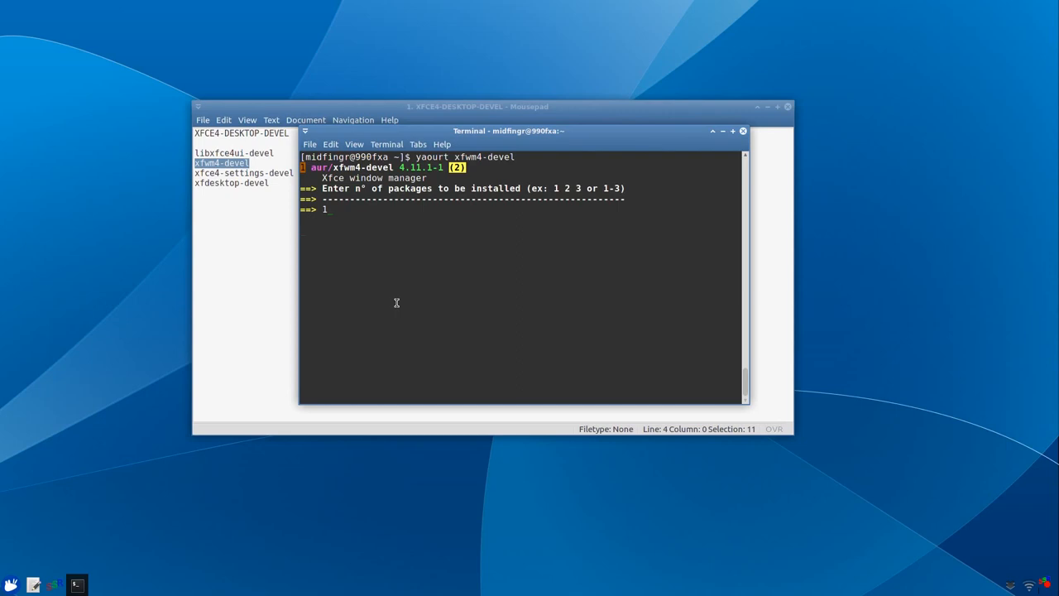
key("Return")
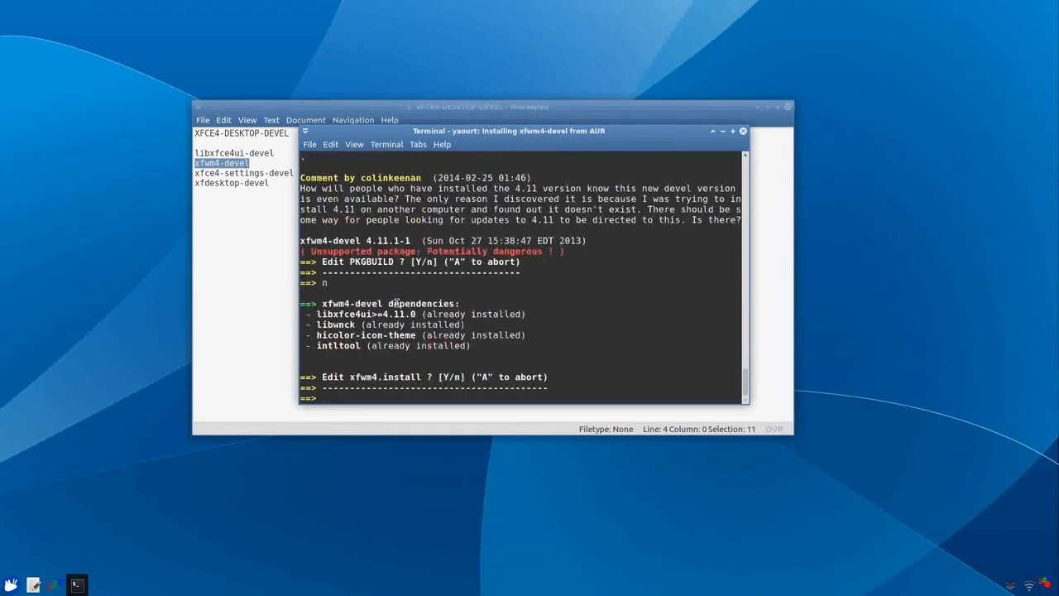
type("n")
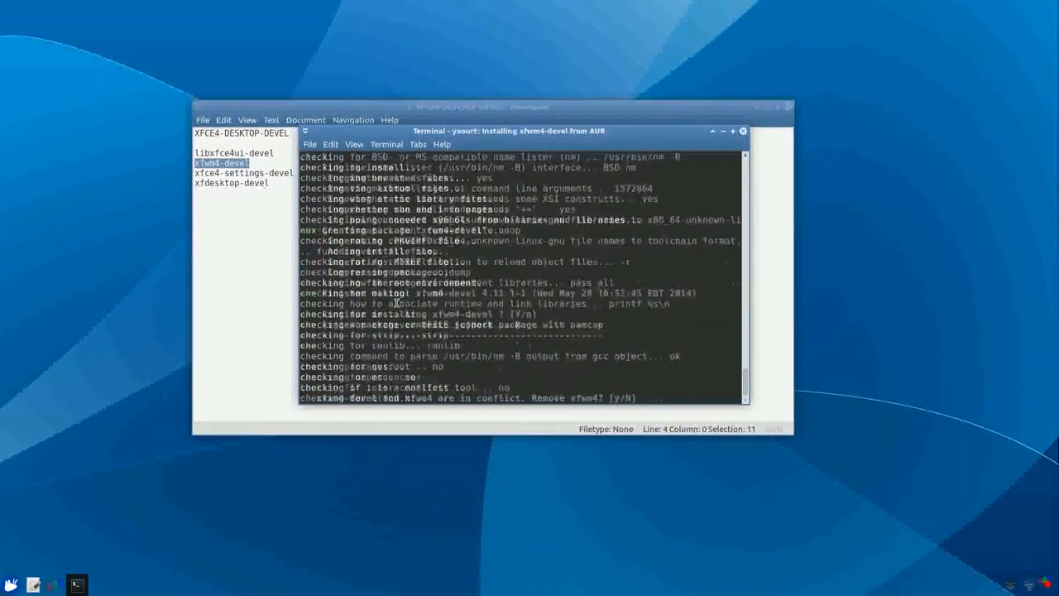
type("y/N]")
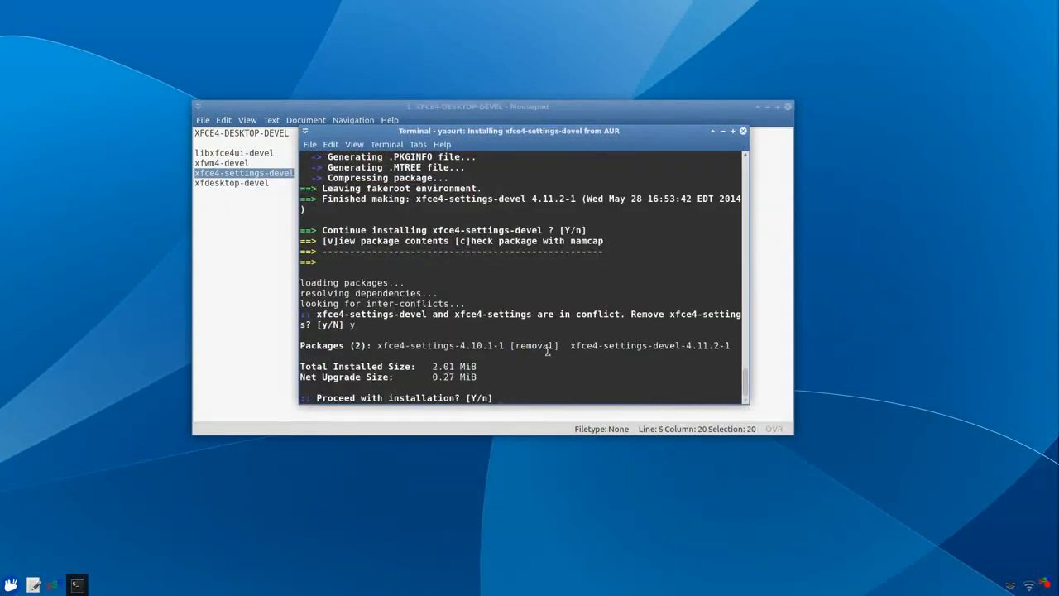
type("y")
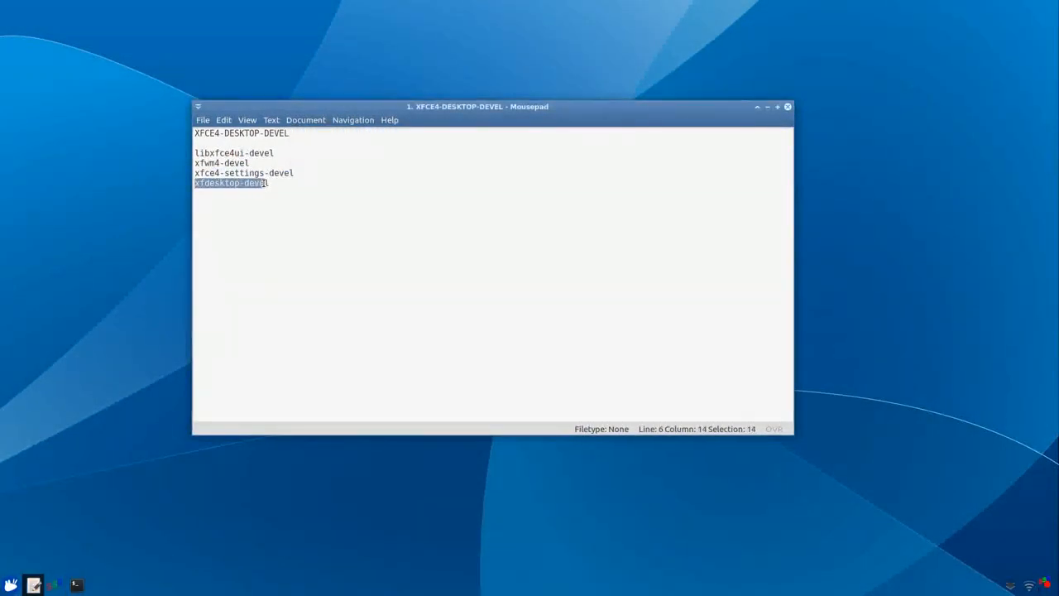
Copy the xfdesktop-devel package name from the notes document.
right_click(264, 195)
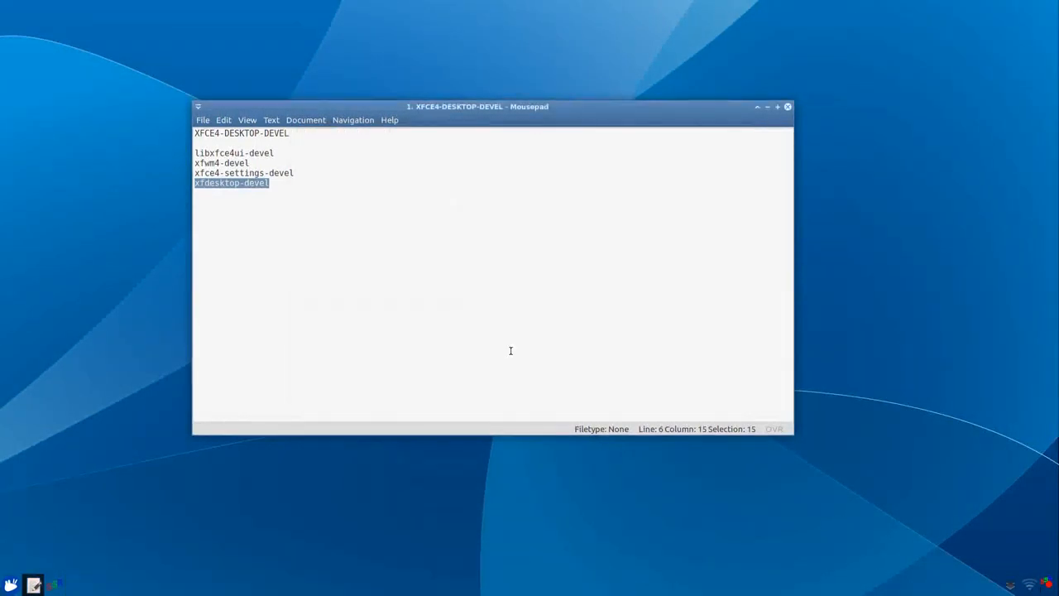
left_click(787, 106)
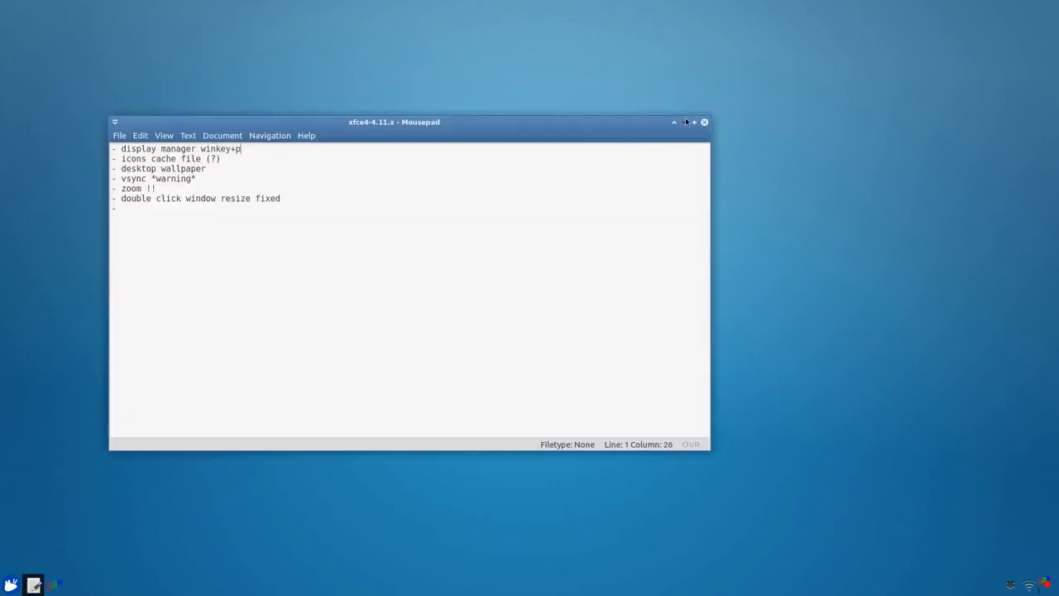
Bring up the quick display chooser with DFP9-only, Mirror, Extend right and DFP11-only layouts.
left_click(704, 122)
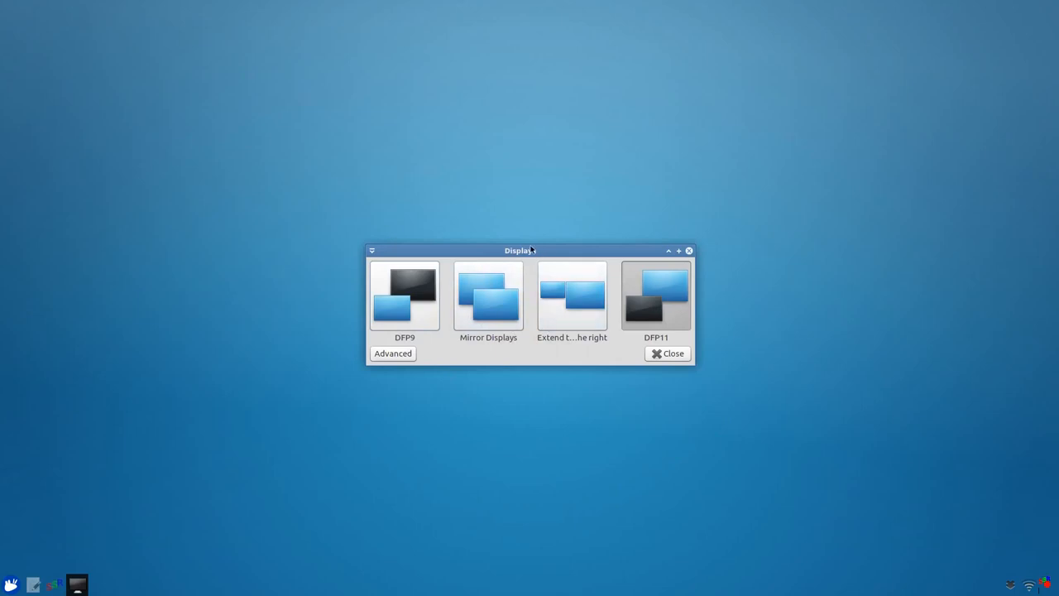
mouse_move(621, 381)
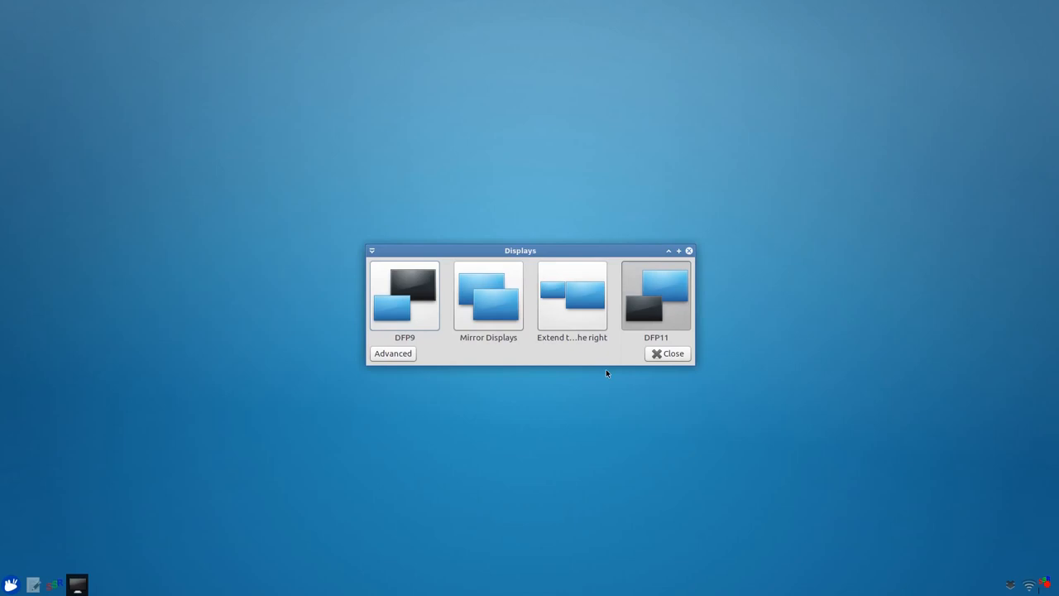
mouse_move(513, 400)
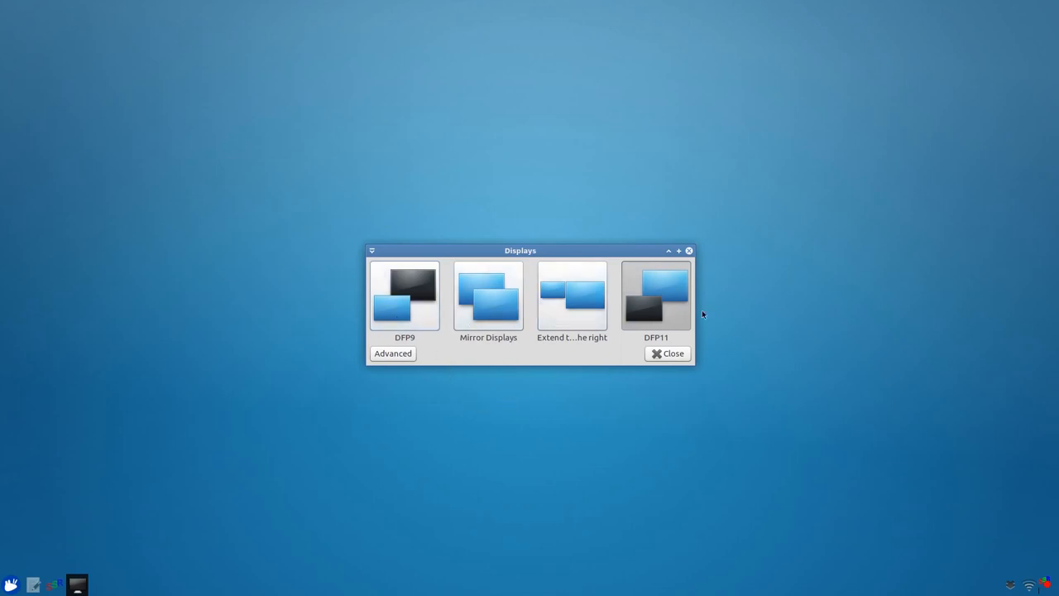
mouse_move(663, 311)
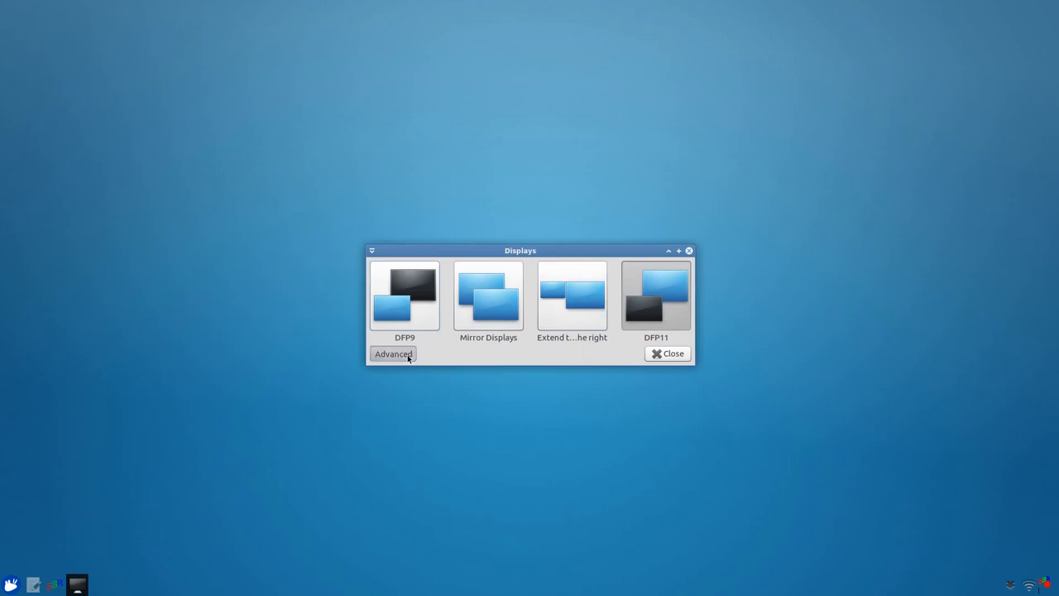
In the full display configuration, identify the DFP11 output on screen and close the settings.
left_click(392, 354)
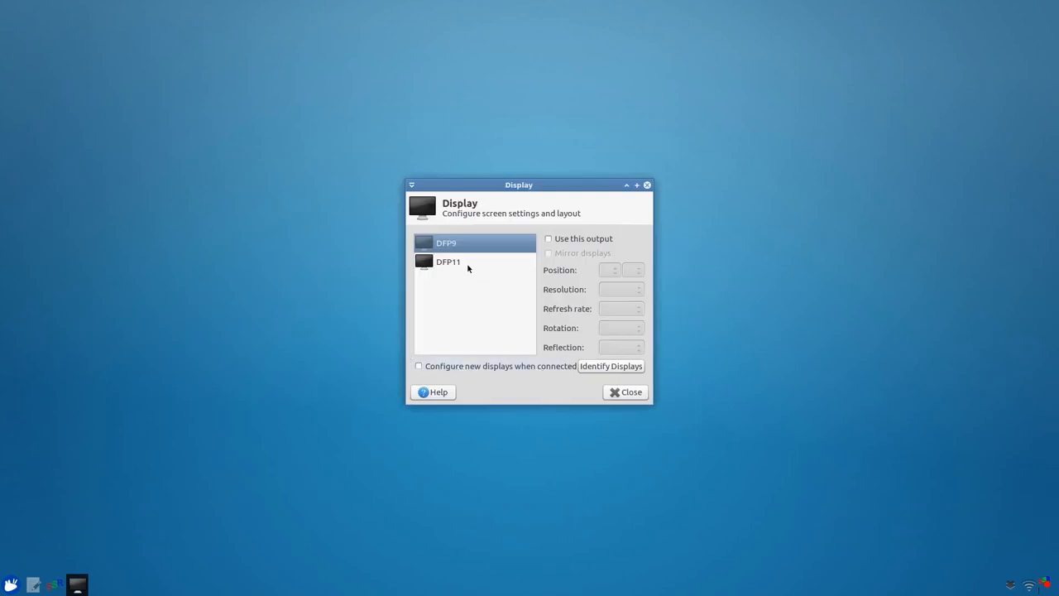
left_click(447, 261)
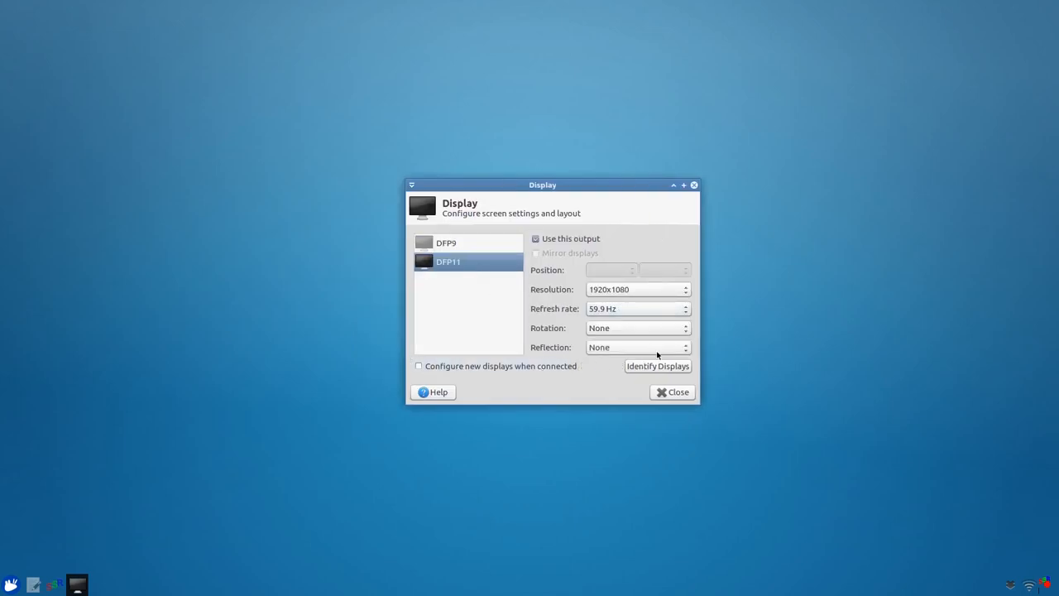
mouse_move(622, 331)
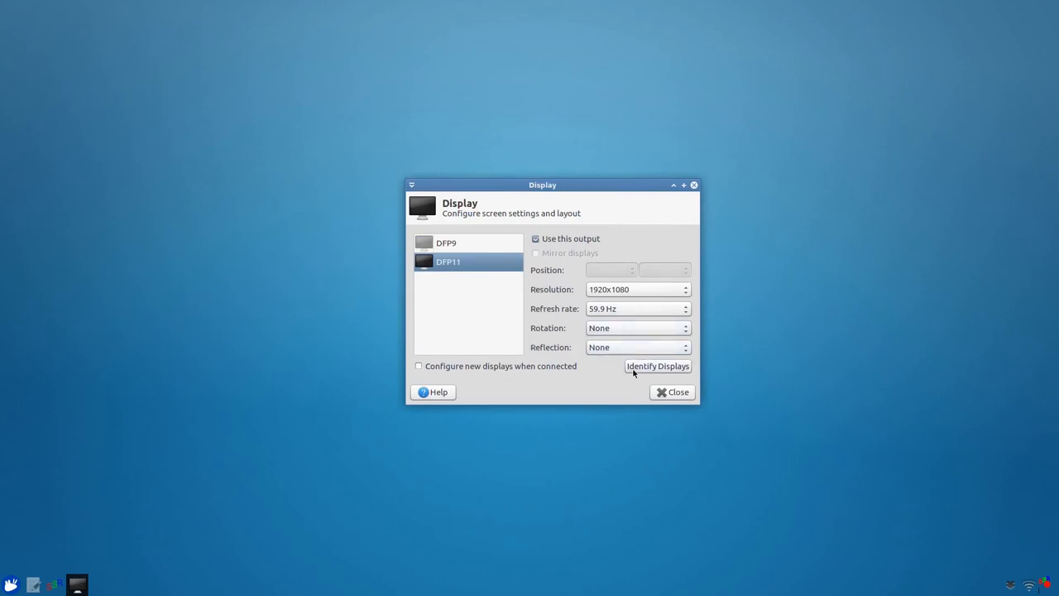
left_click(659, 366)
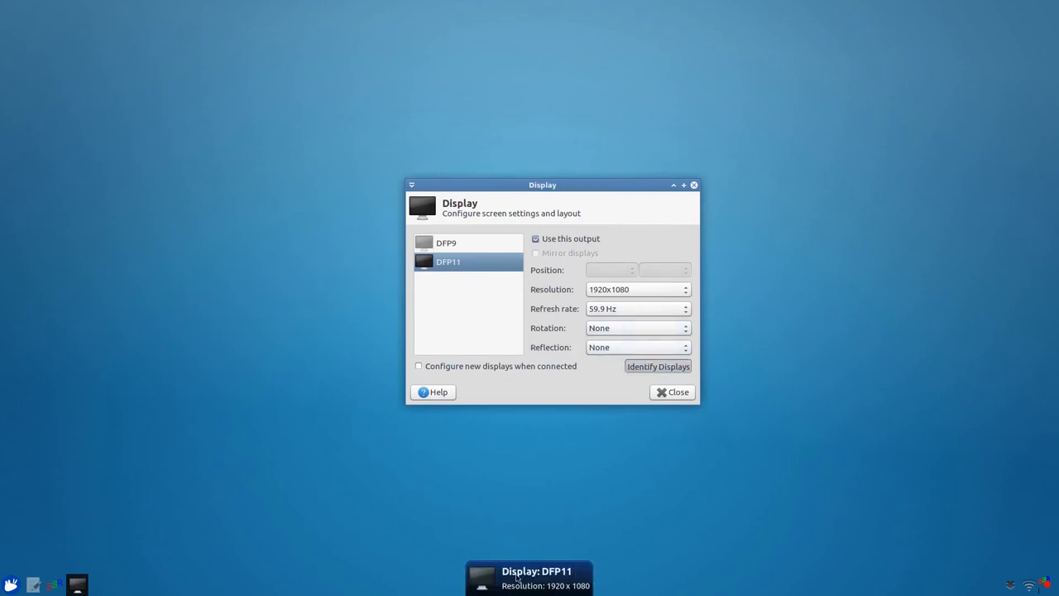
mouse_move(636, 373)
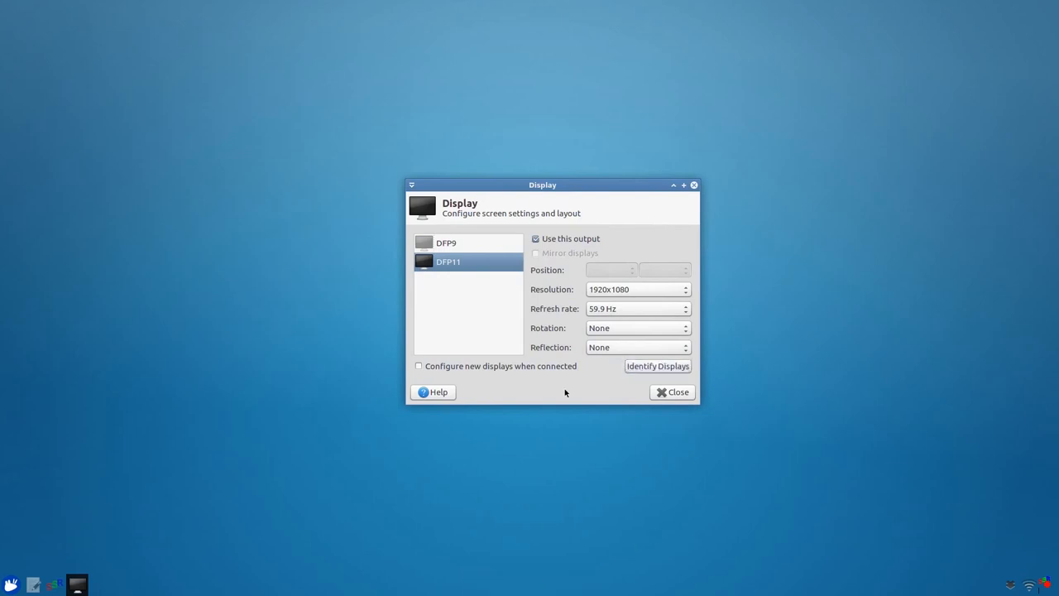
left_click(672, 392)
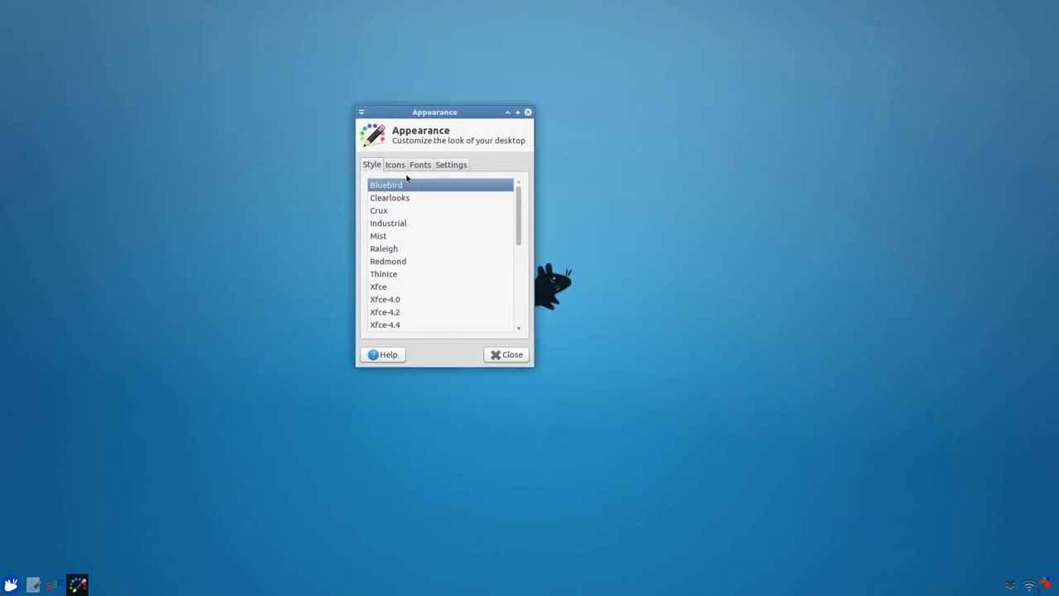
Show the icon theme list with elementary, elementary Xfce, GNOME and Oxygen themes.
left_click(393, 164)
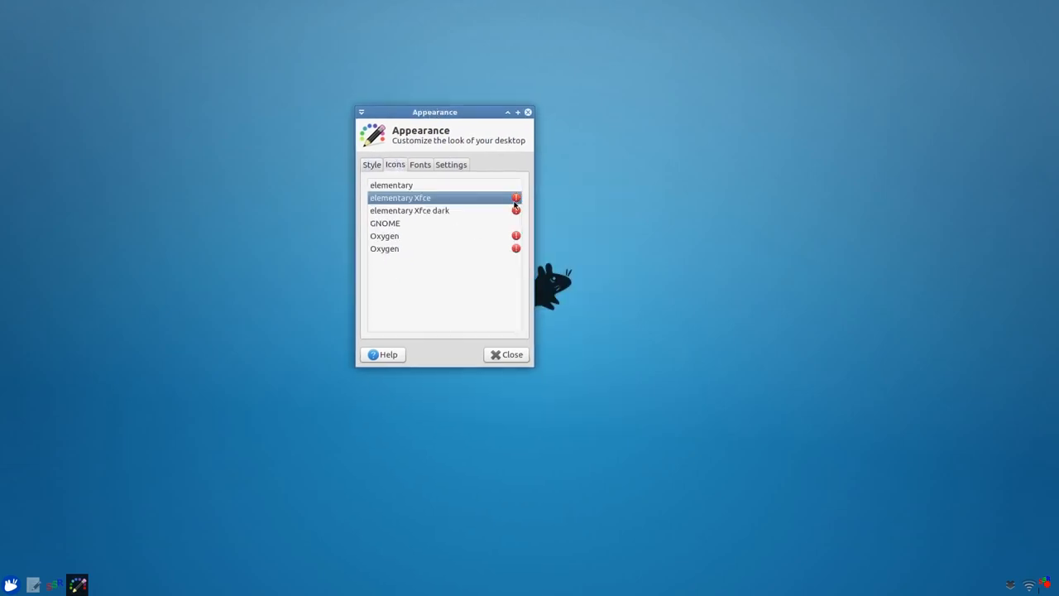
mouse_move(513, 199)
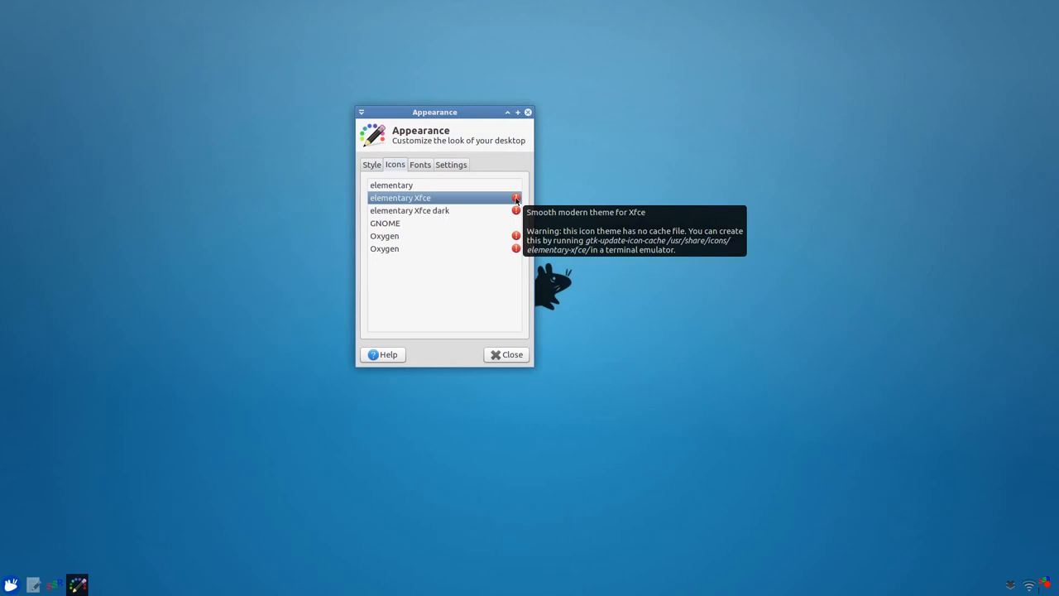
mouse_move(519, 213)
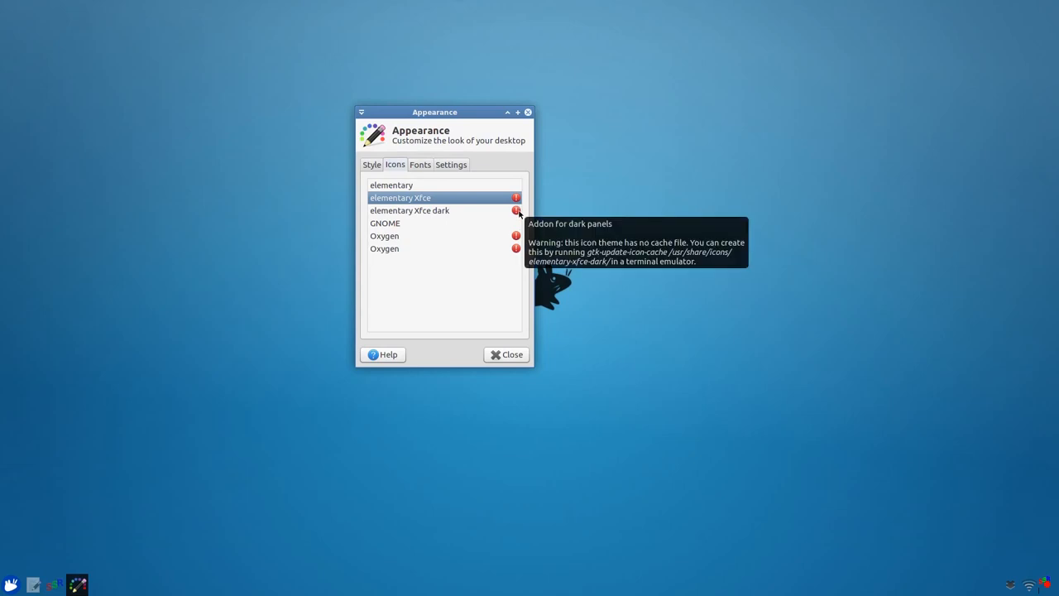
mouse_move(516, 235)
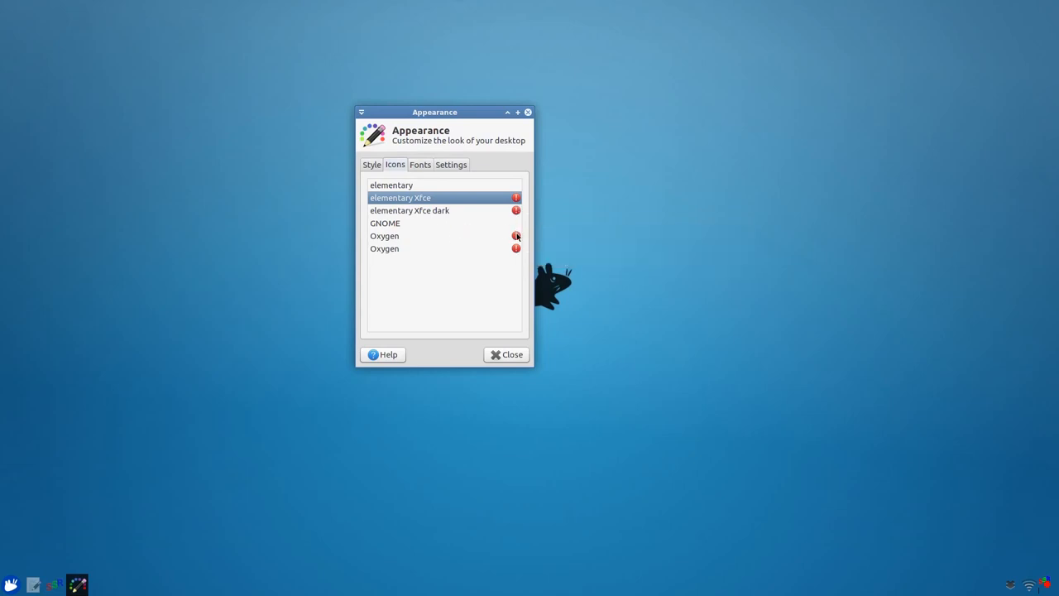
mouse_move(516, 198)
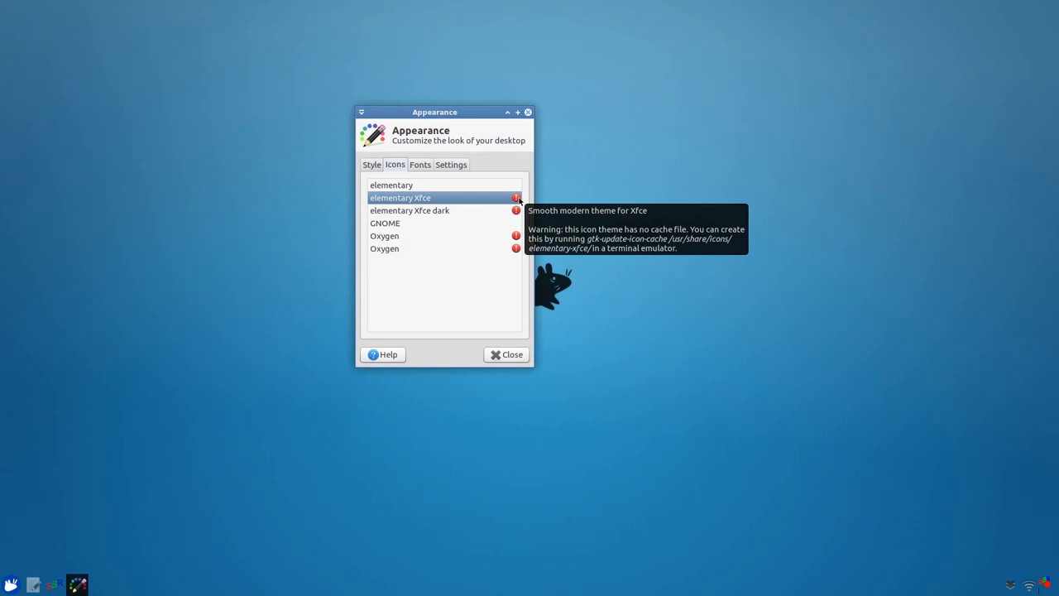
mouse_move(411, 210)
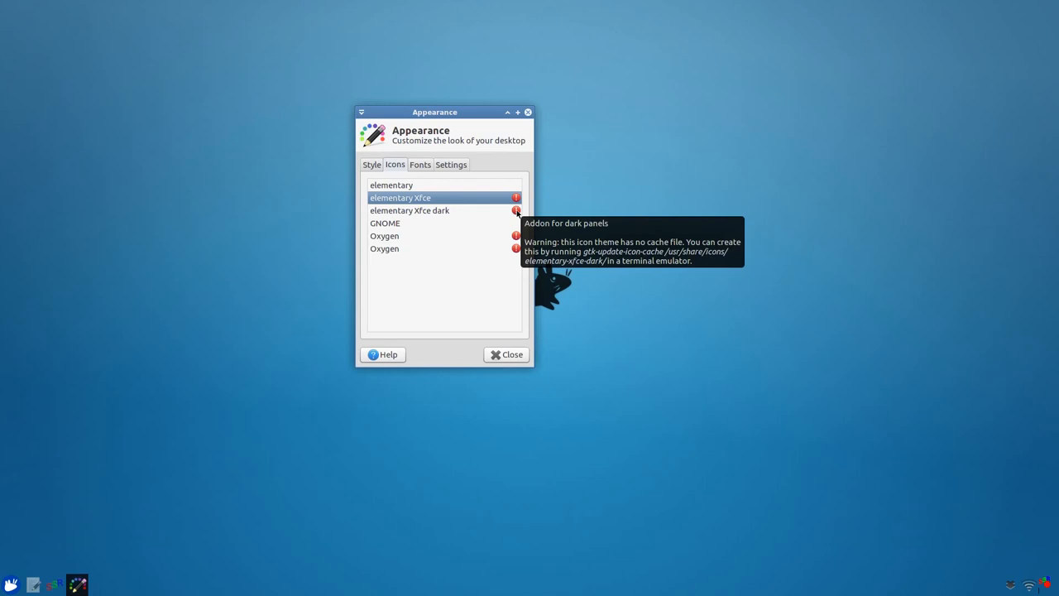
mouse_move(506, 354)
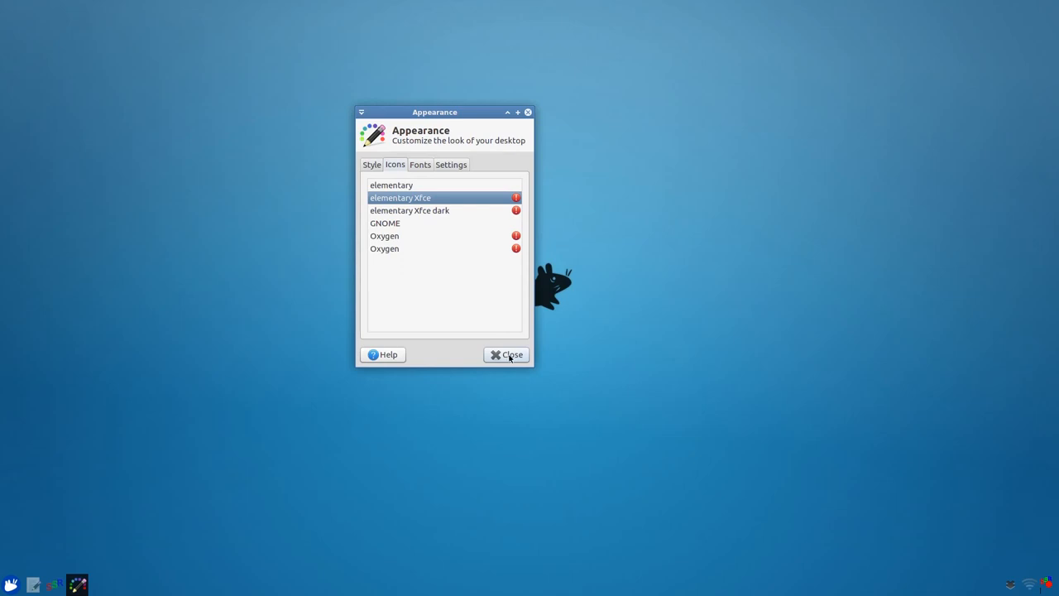
Close Appearance and bring up Desktop settings on the Background wallpaper gallery.
left_click(506, 354)
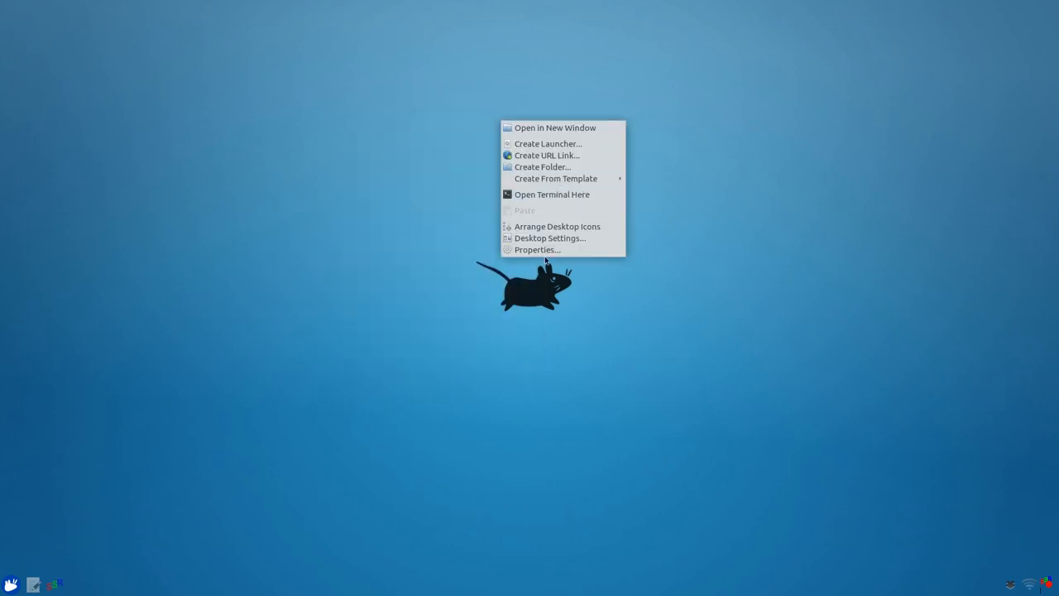
left_click(549, 239)
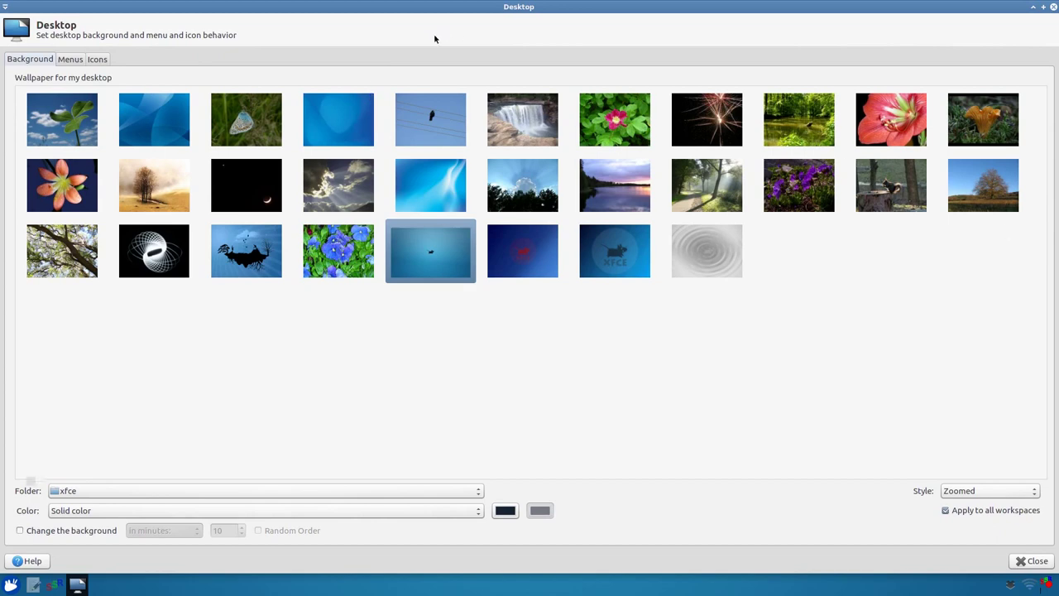
mouse_move(817, 309)
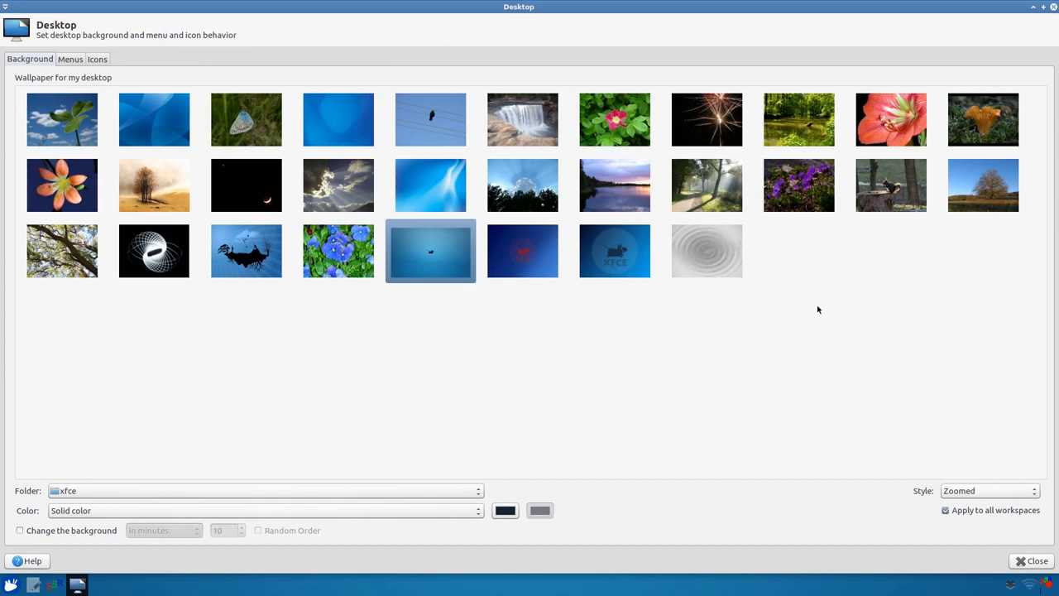
mouse_move(798, 279)
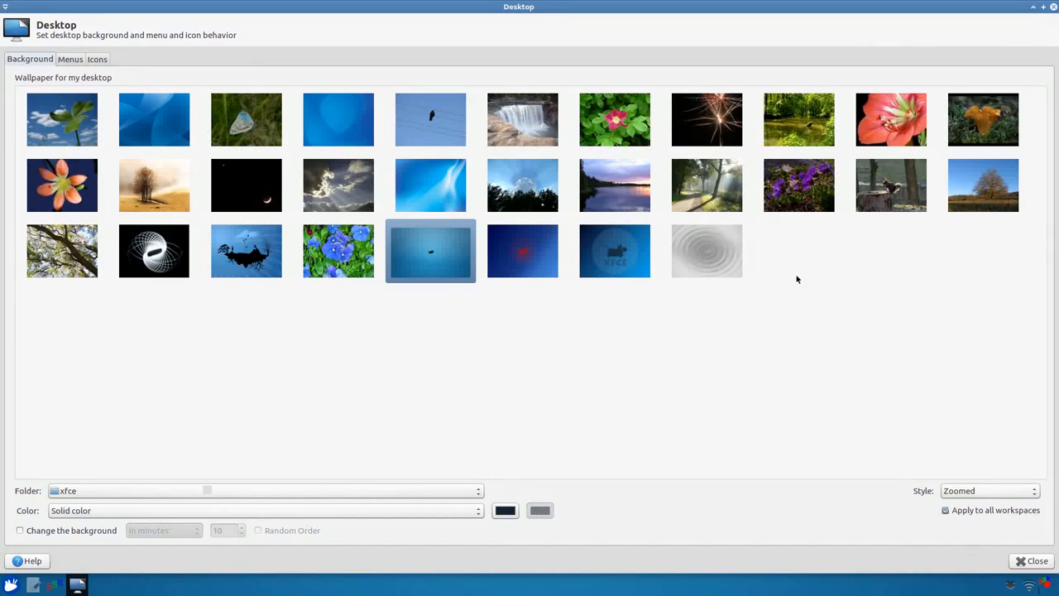
mouse_move(856, 195)
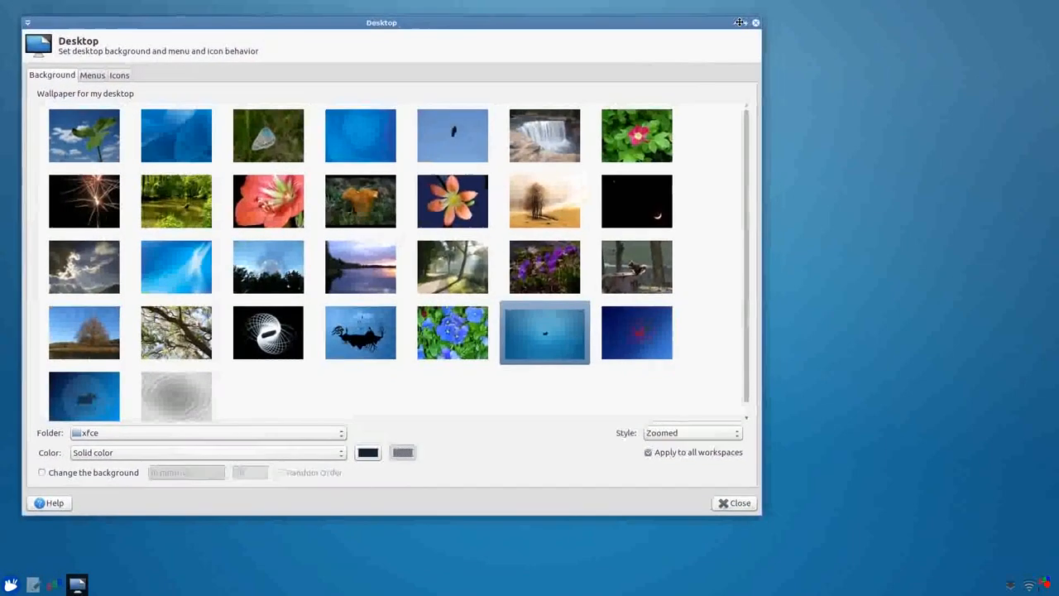
Try the moon, mushroom and tree wallpapers, keep the blue abstract curves, and close Desktop settings.
left_click(635, 201)
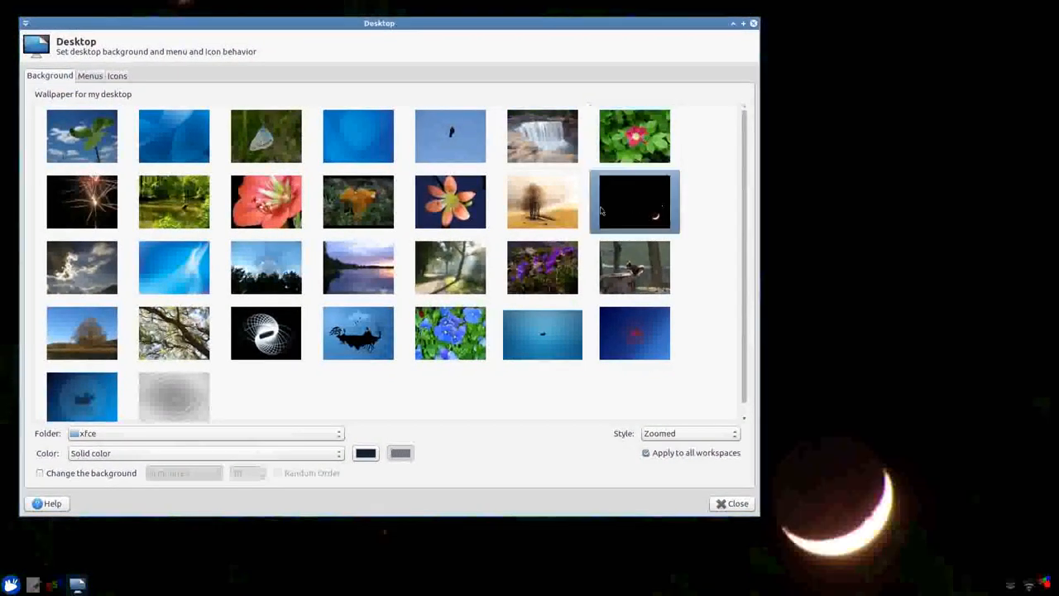
left_click(357, 201)
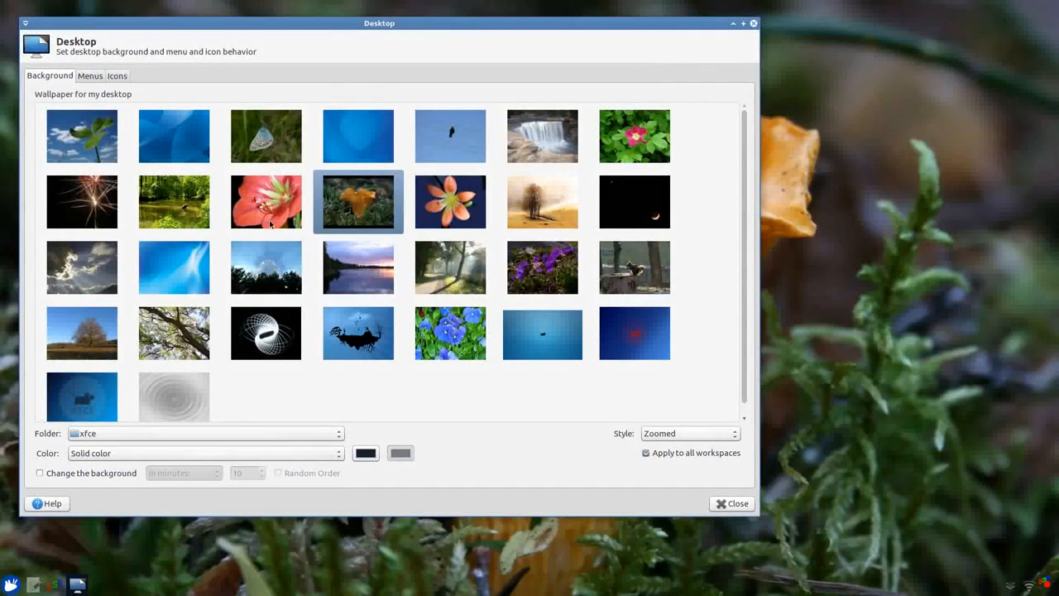
left_click(357, 332)
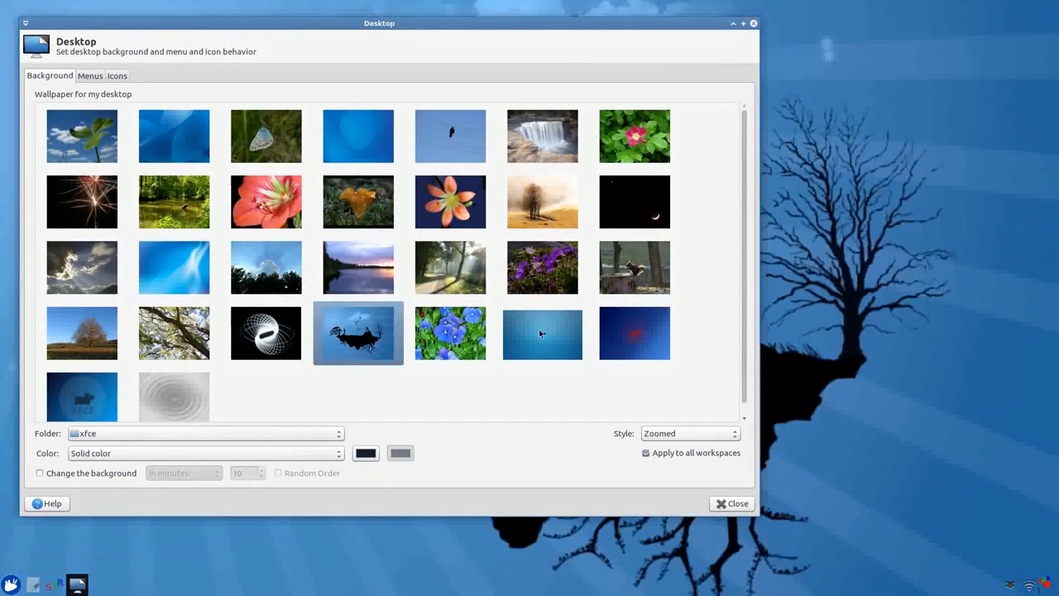
left_click(174, 135)
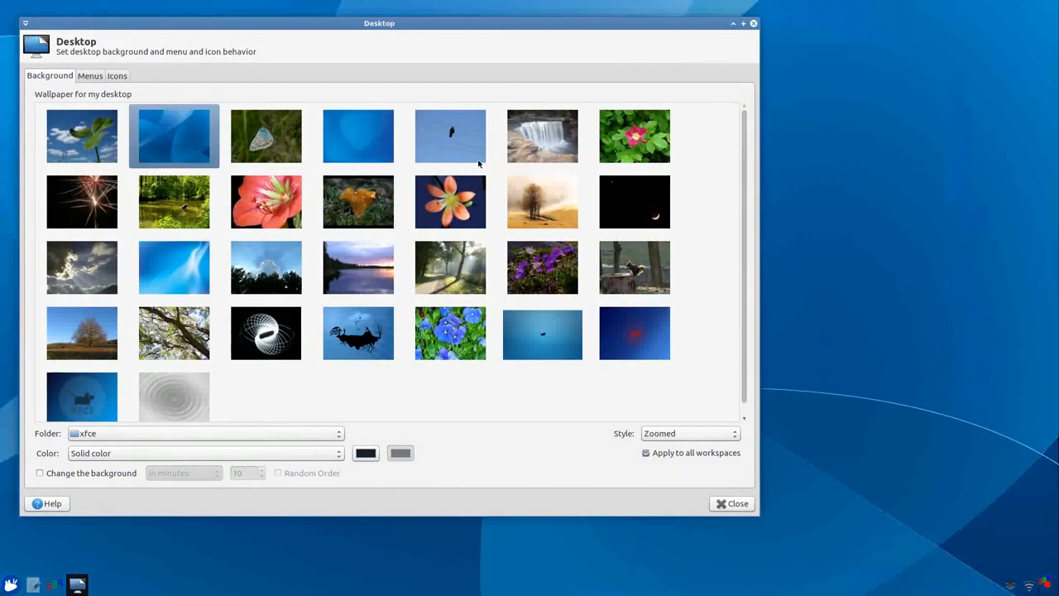
mouse_move(741, 36)
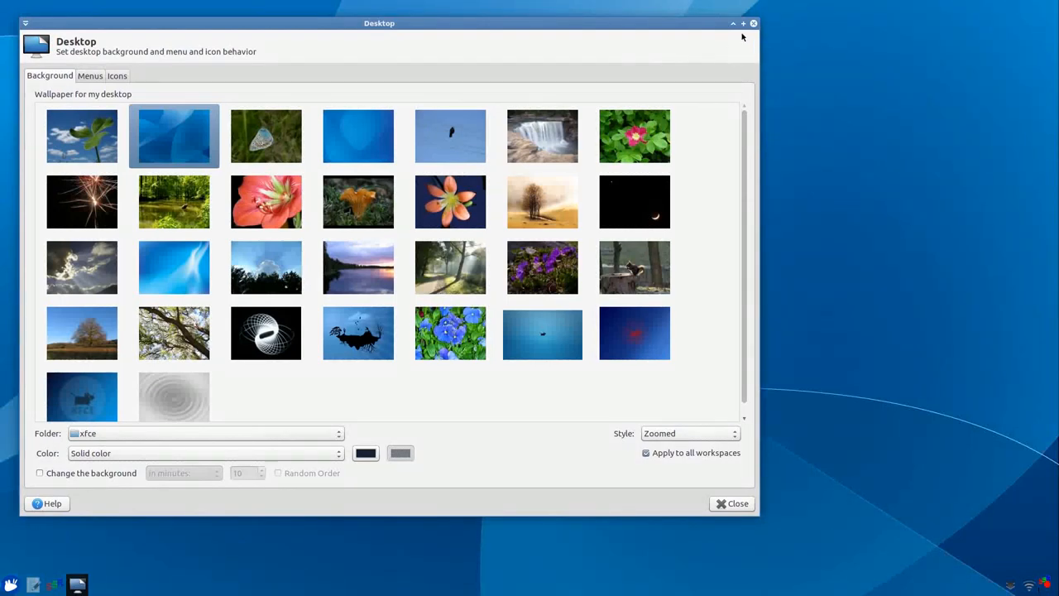
left_click(731, 503)
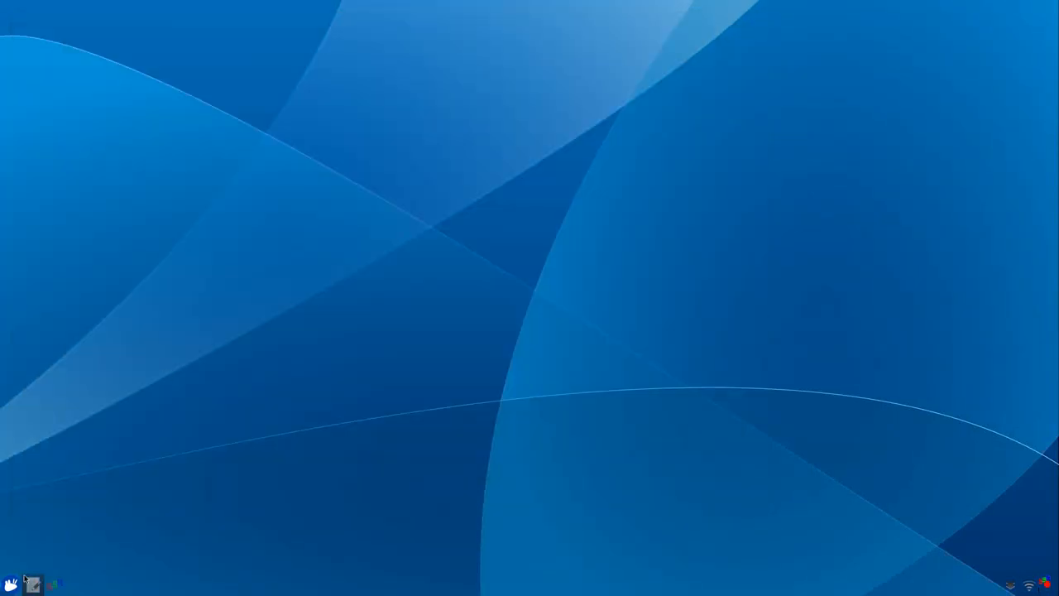
mouse_move(874, 10)
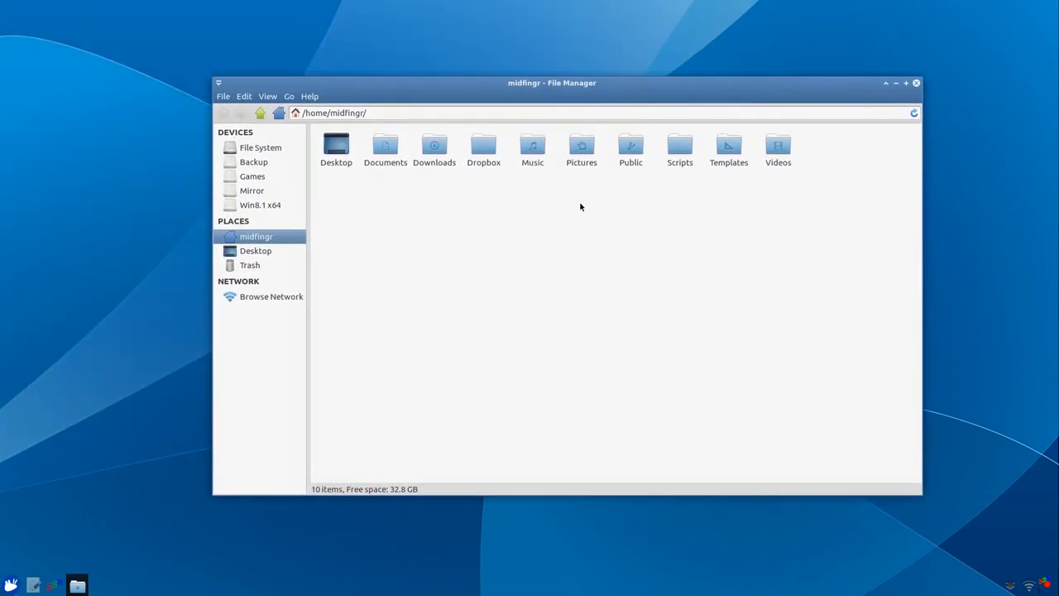
mouse_move(532, 265)
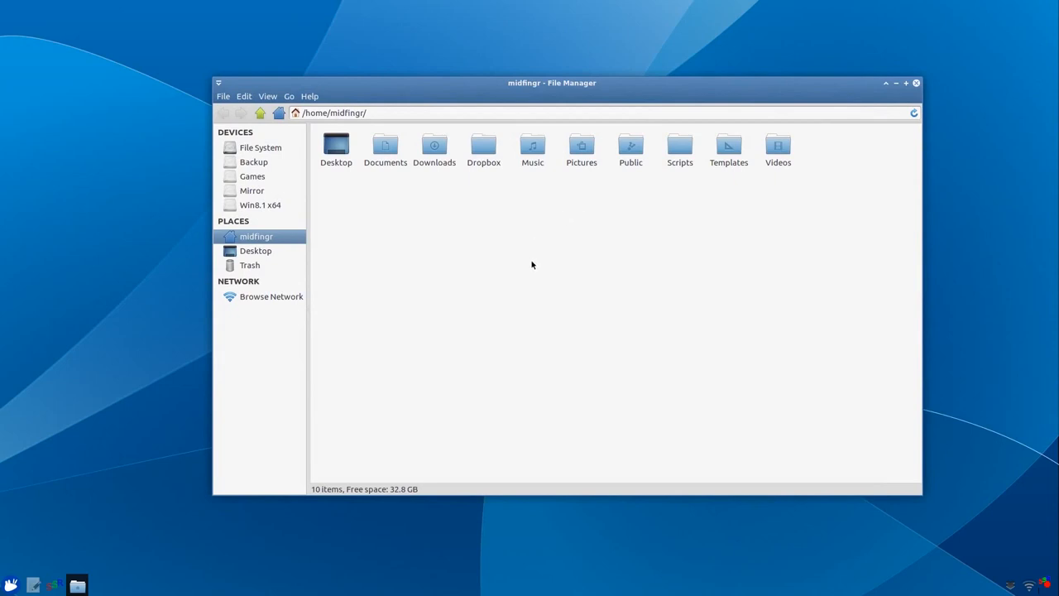
mouse_move(531, 291)
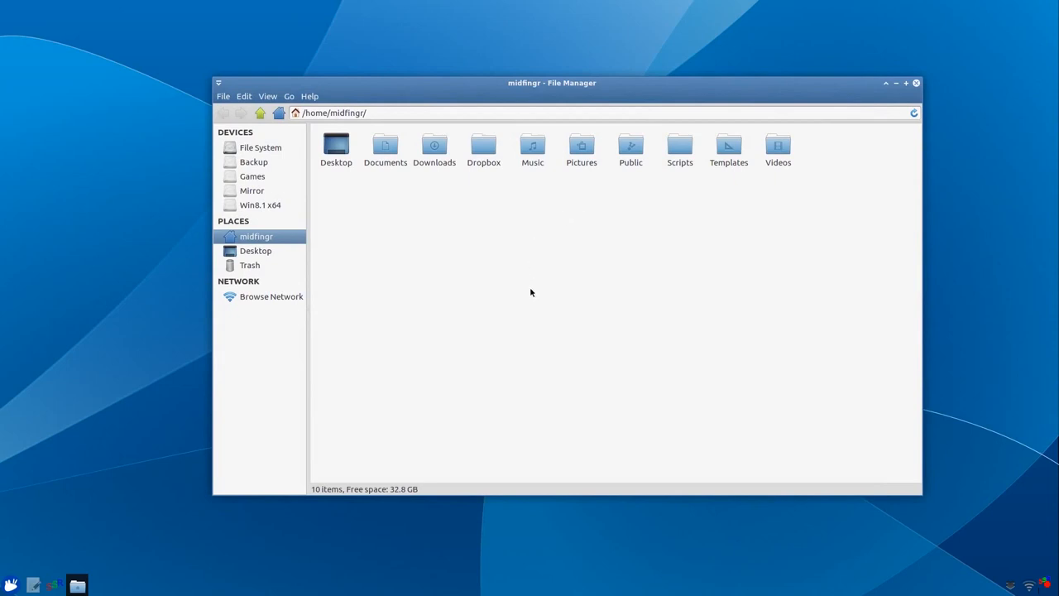
mouse_move(549, 276)
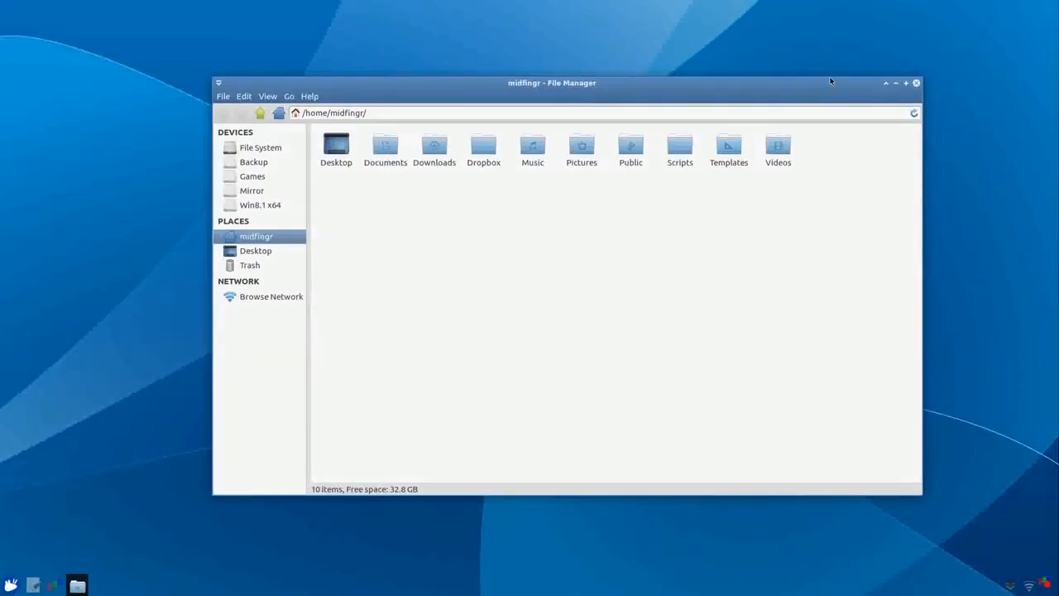
Search the Application Finder for 'Window Manager Tweaks'.
left_click(915, 83)
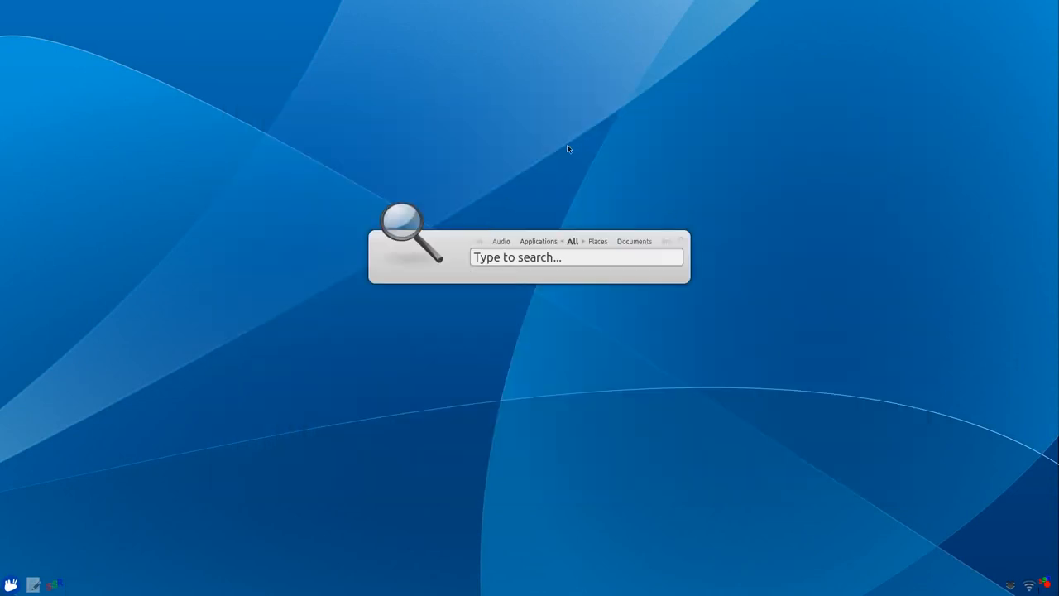
type("Window Manager Tweaks")
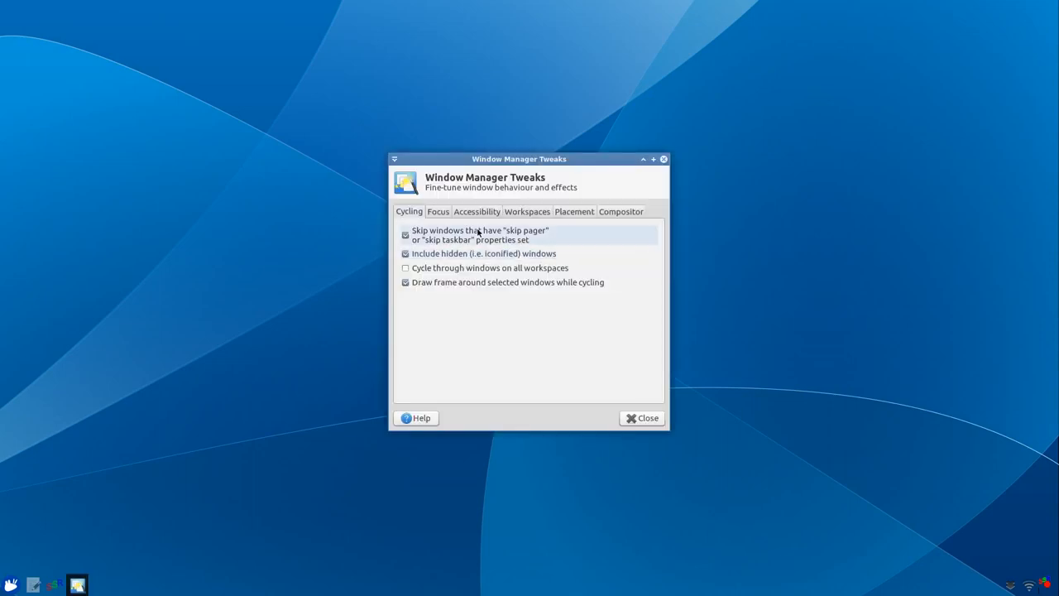
Launch Window Manager Tweaks and show the Accessibility options with Shift as the window-grab key.
left_click(476, 212)
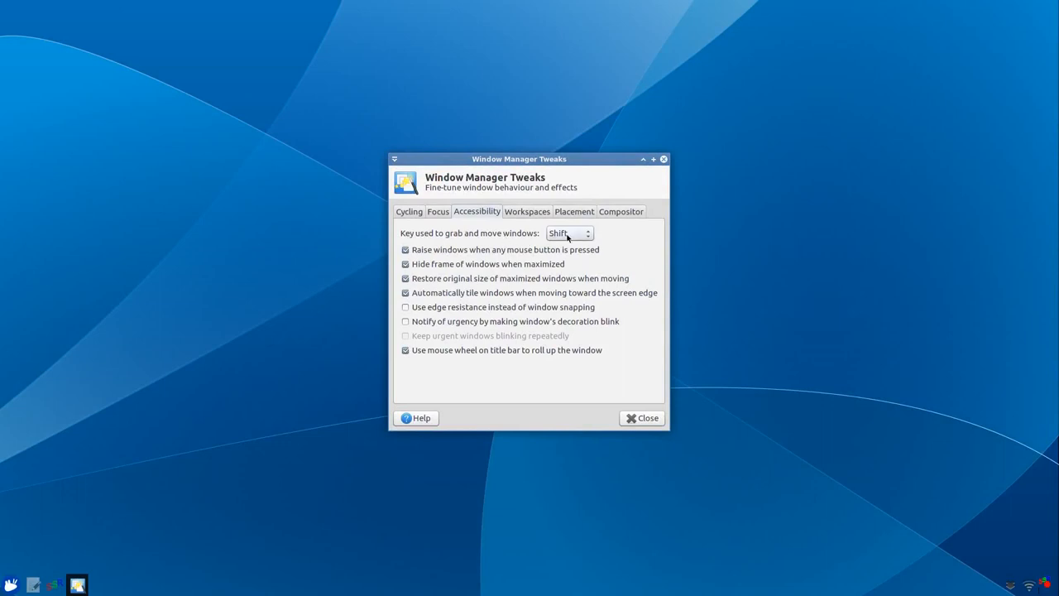
left_click(569, 232)
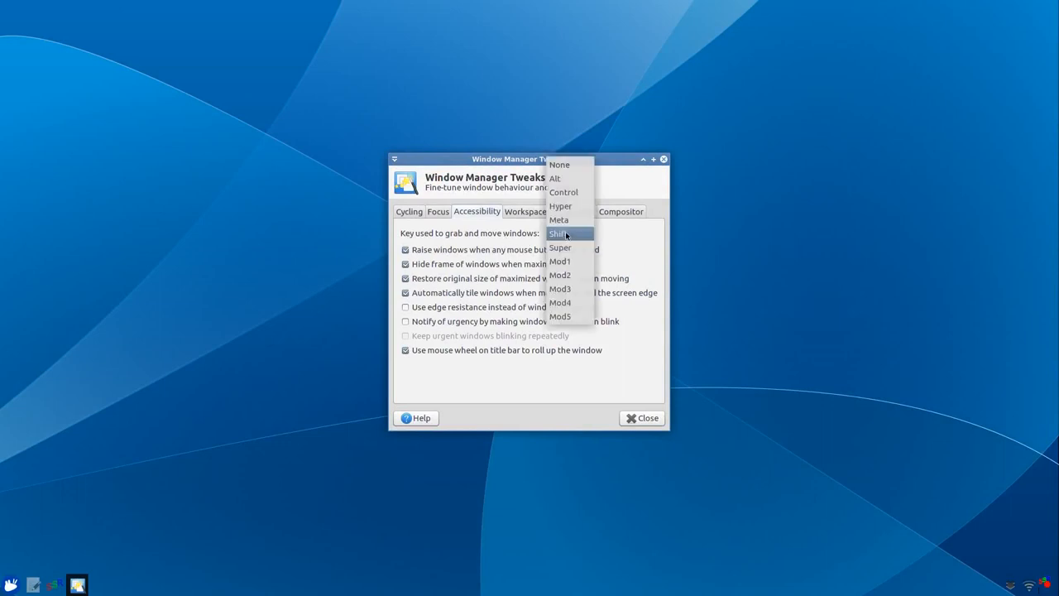
left_click(555, 178)
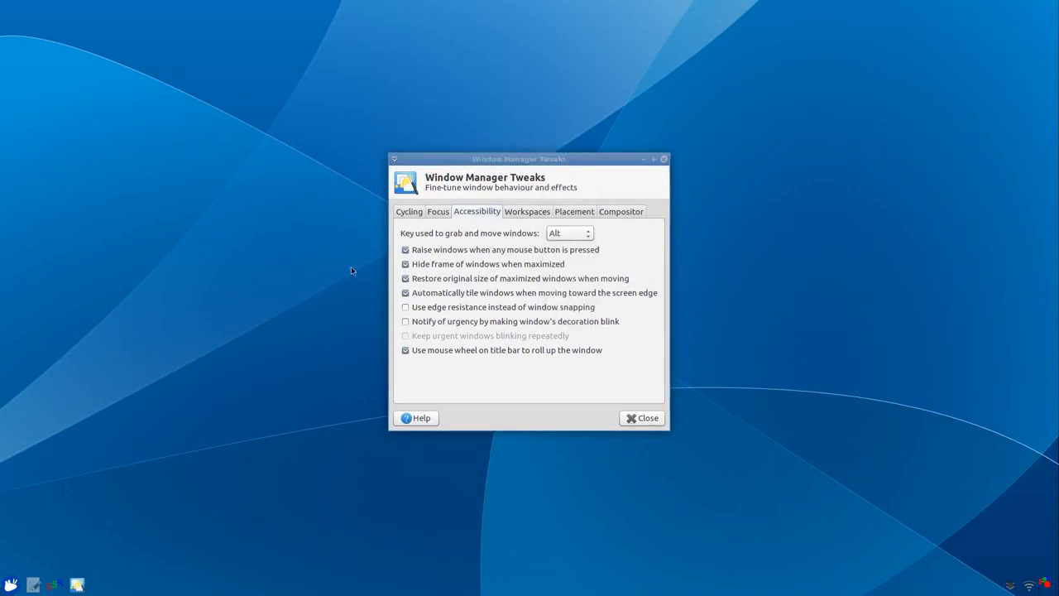
mouse_move(225, 275)
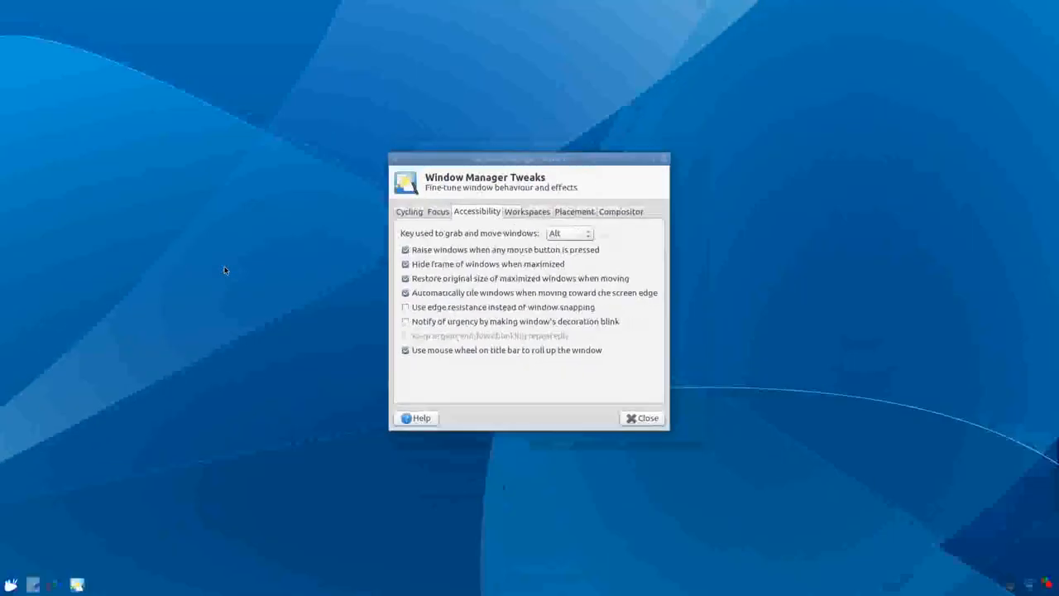
left_click(569, 234)
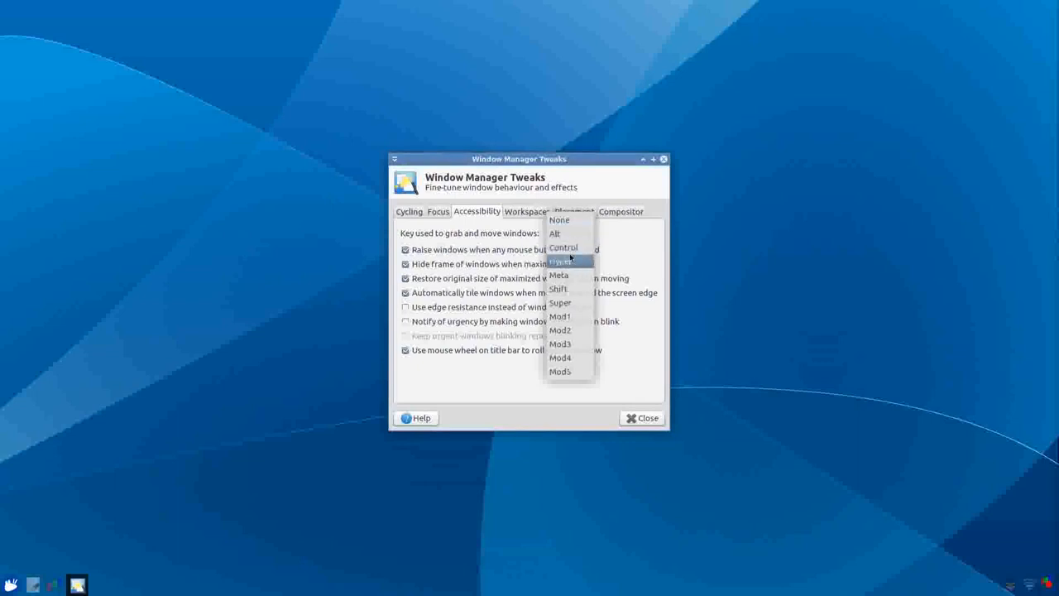
left_click(556, 288)
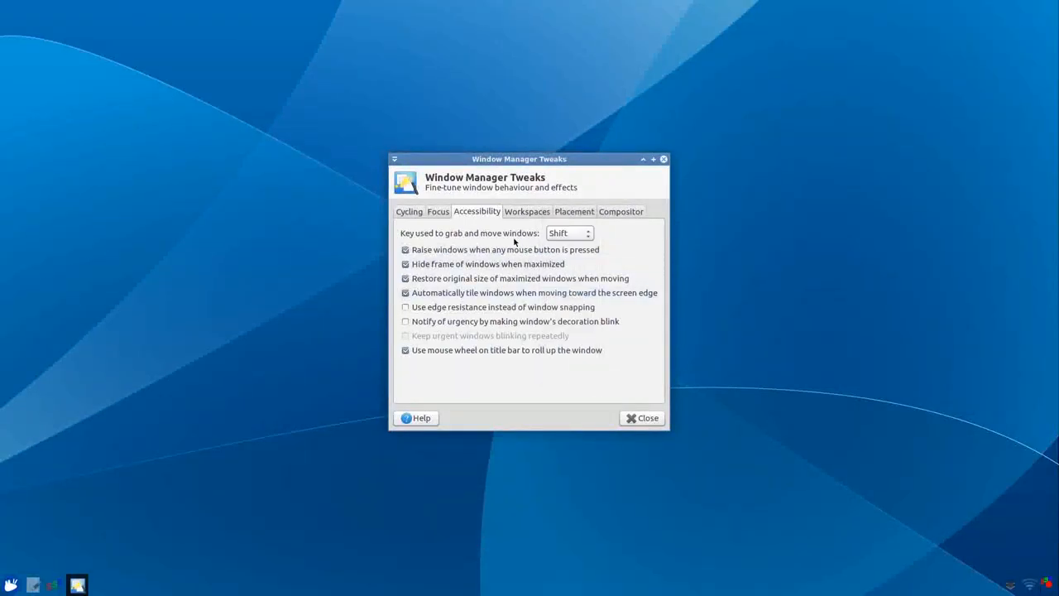
Review the Workspaces and Placement options, then show the Compositor settings with compositing enabled.
left_click(526, 211)
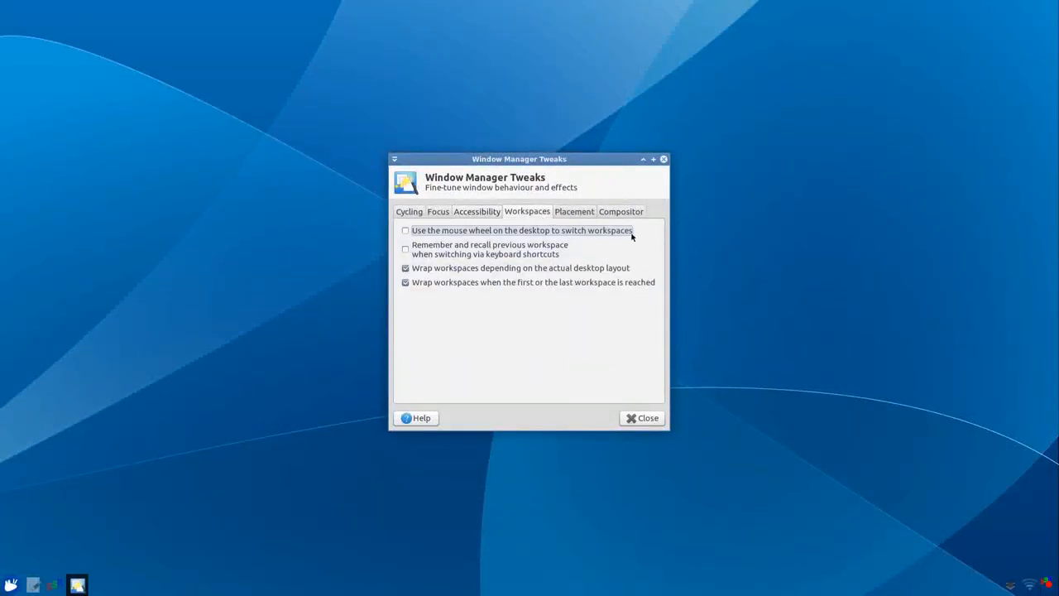
left_click(572, 212)
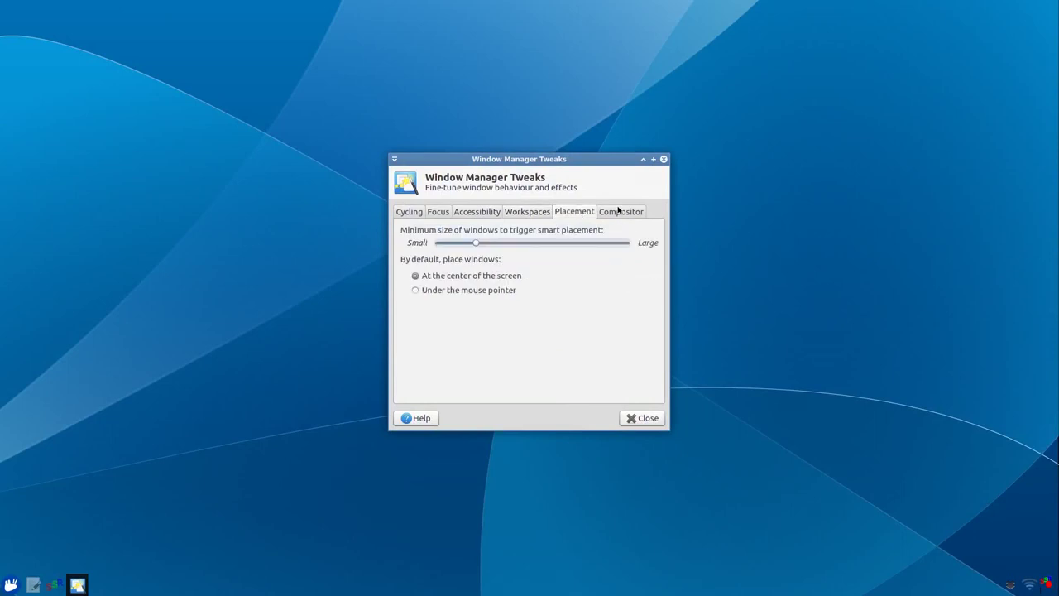
left_click(622, 211)
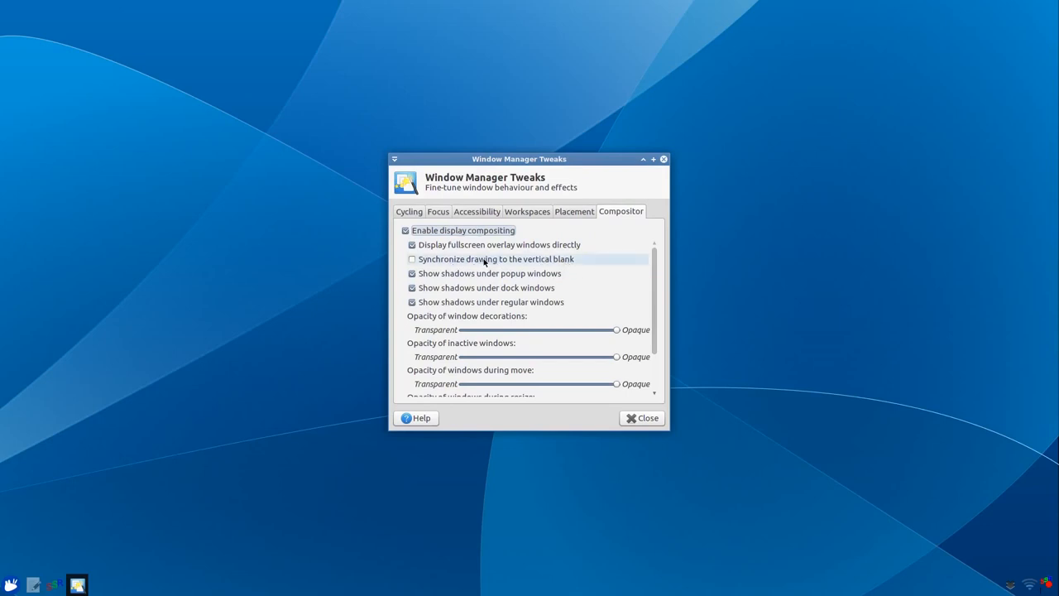
mouse_move(483, 249)
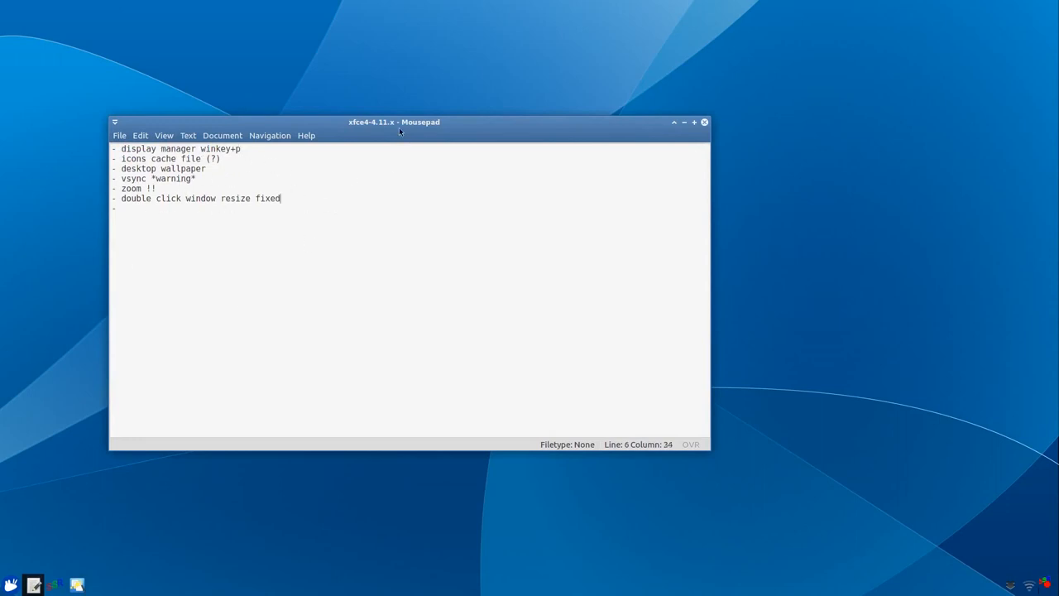
Maximize the Mousepad notes window via its title bar, then bring up Mouse and Touchpad settings.
double_click(401, 122)
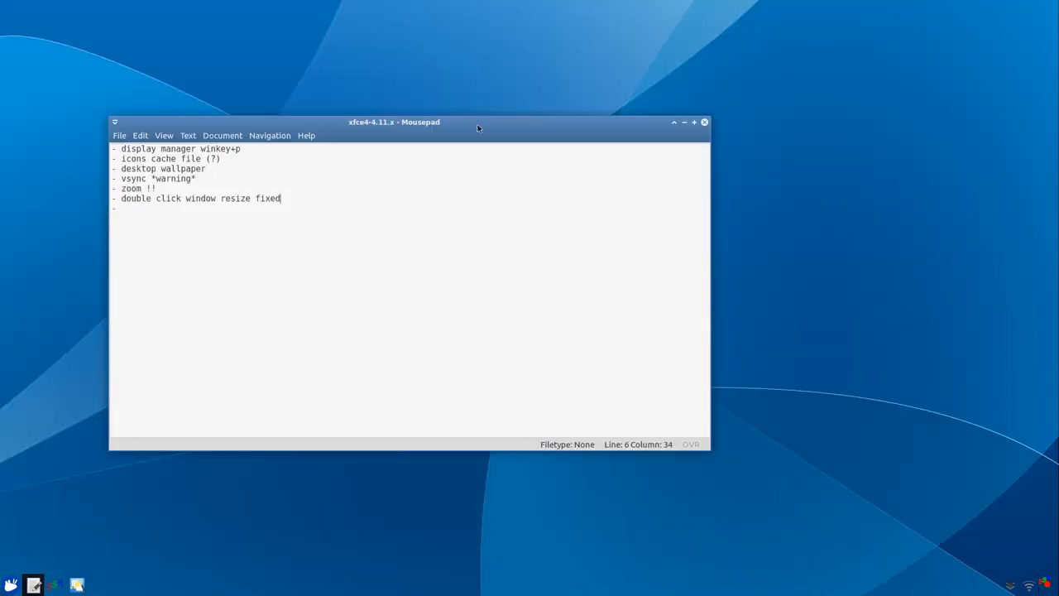
mouse_move(464, 6)
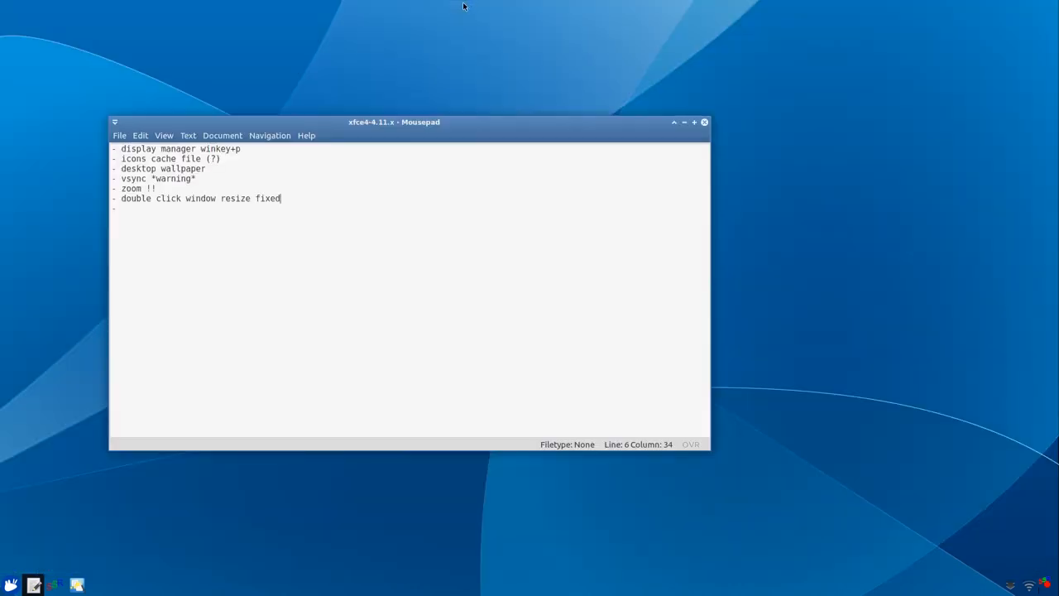
double_click(396, 122)
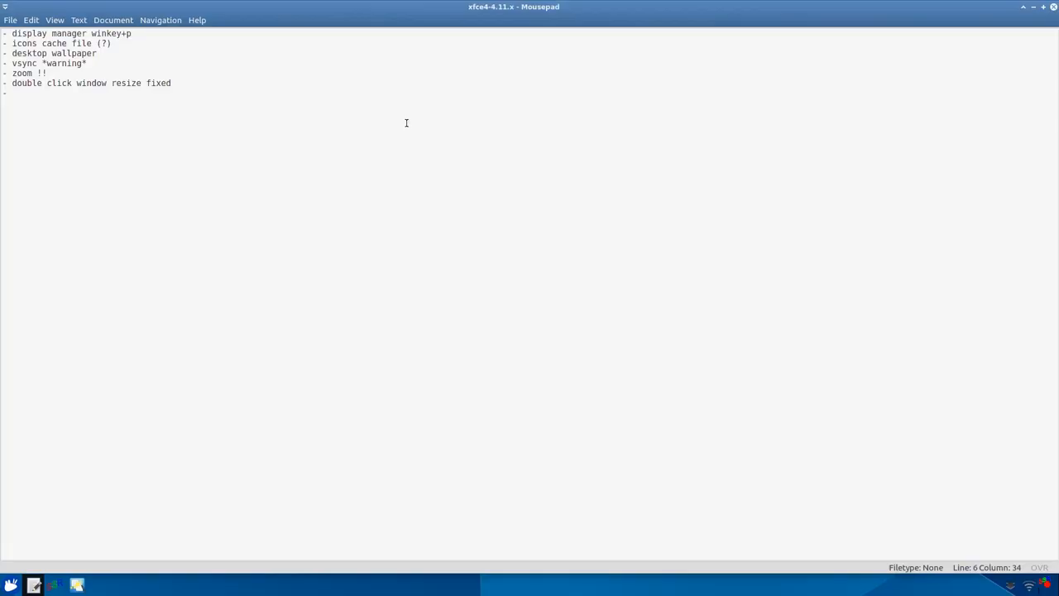
left_click(1042, 7)
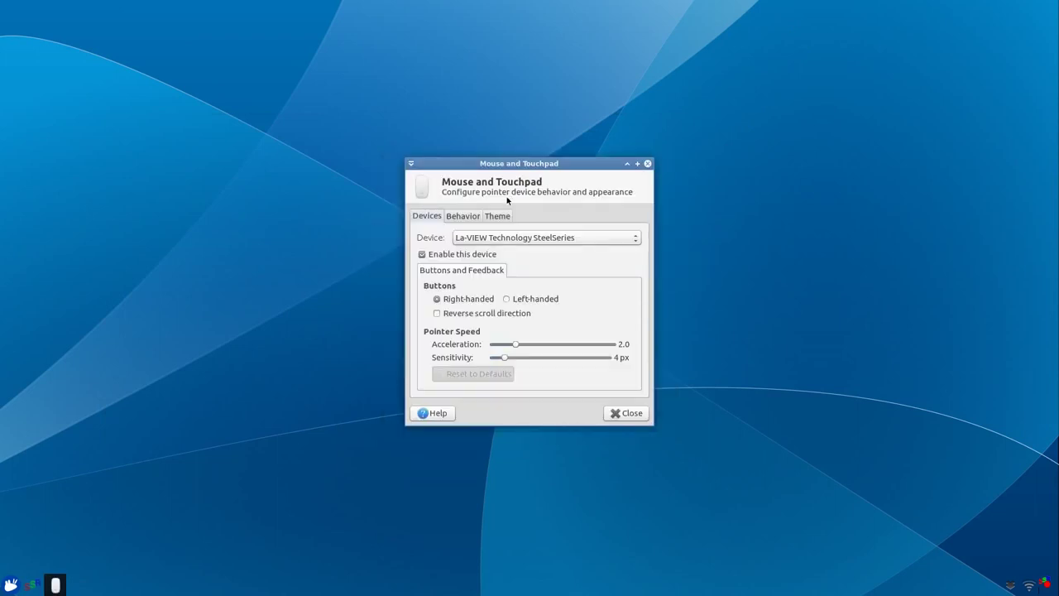
Show the Behavior settings: 8 px drag threshold, 400 ms double-click time, 5 px distance.
left_click(462, 215)
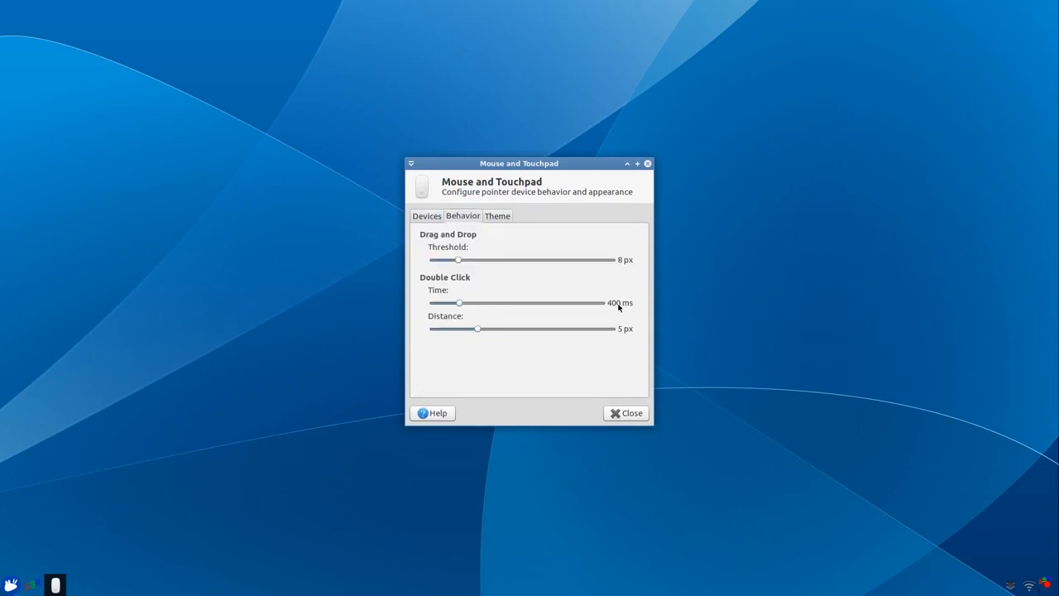
mouse_move(614, 311)
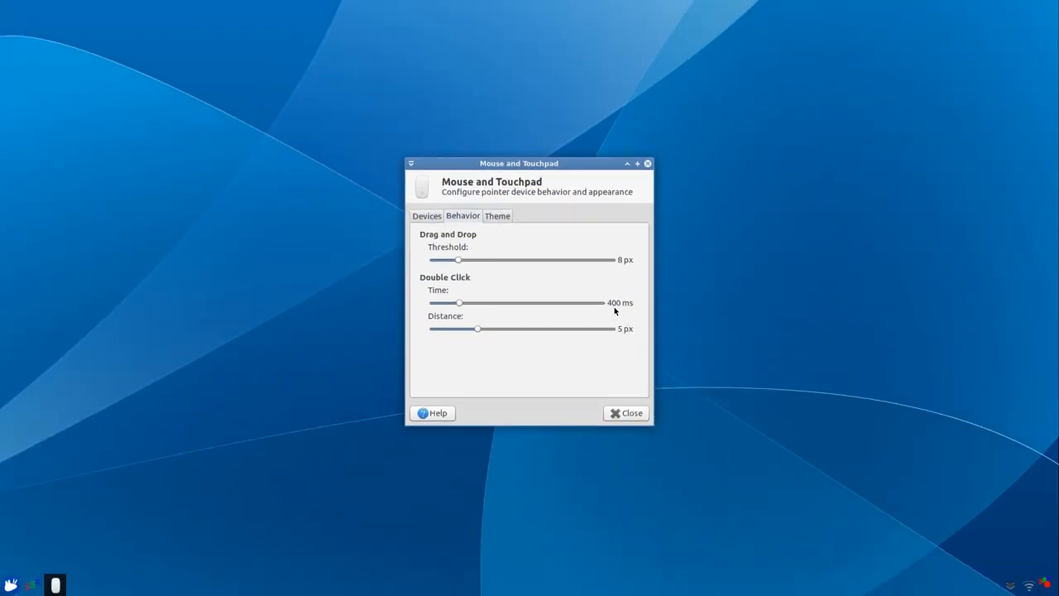
mouse_move(528, 307)
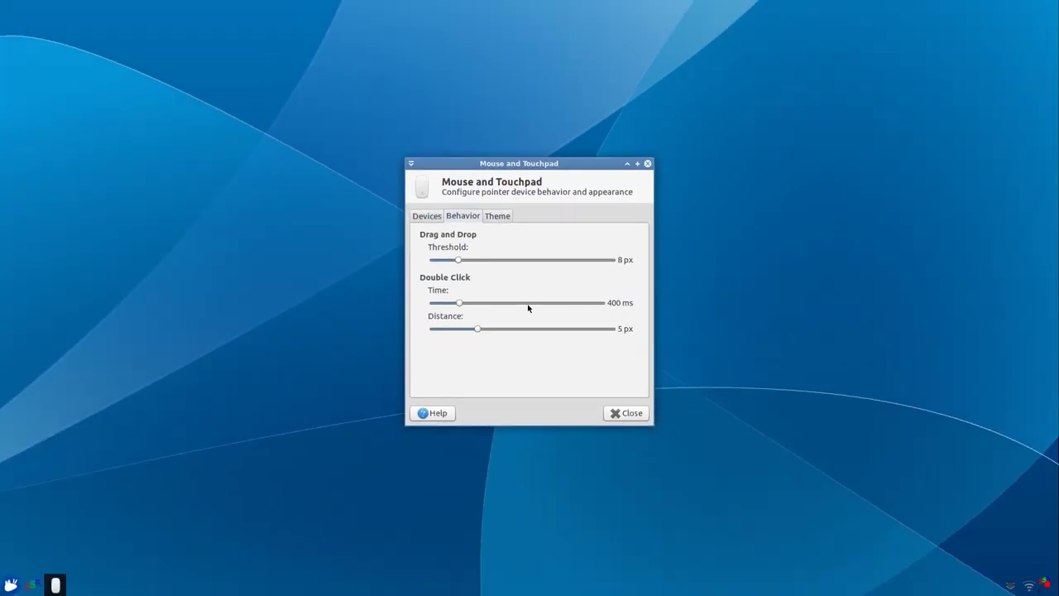
mouse_move(523, 303)
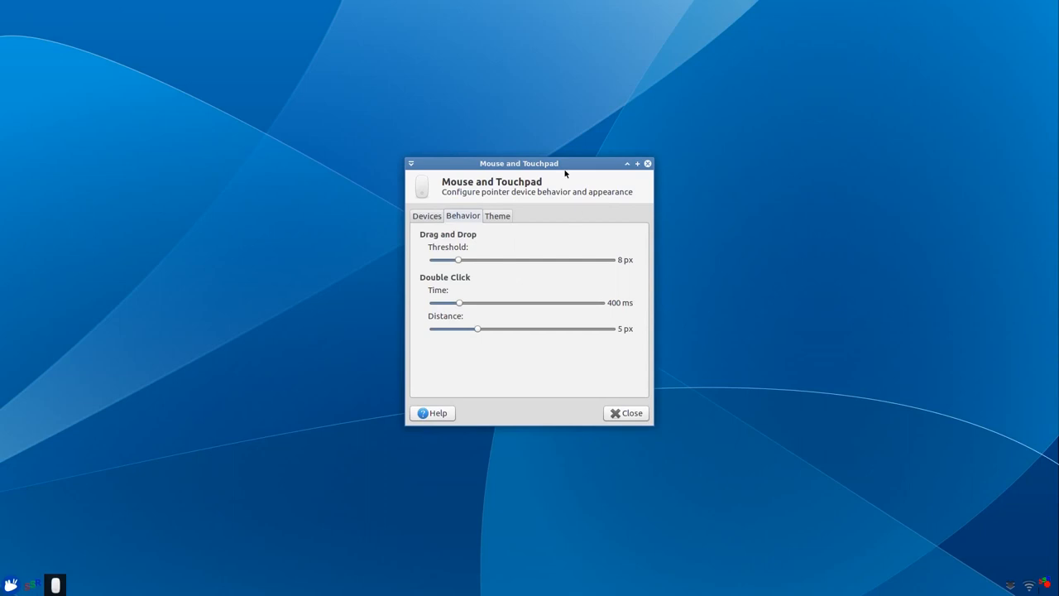
mouse_move(551, 154)
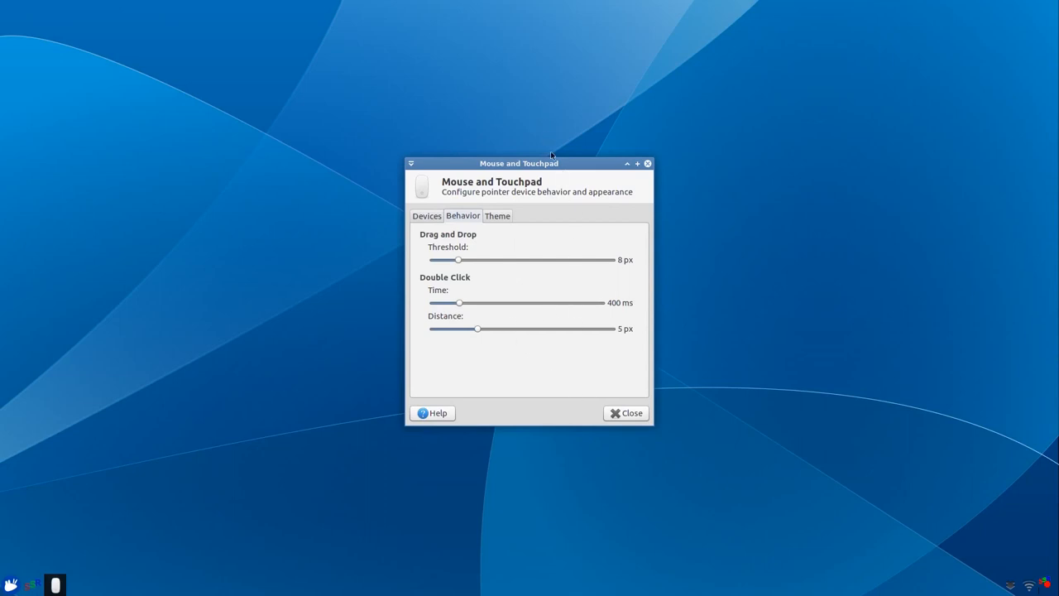
double_click(531, 162)
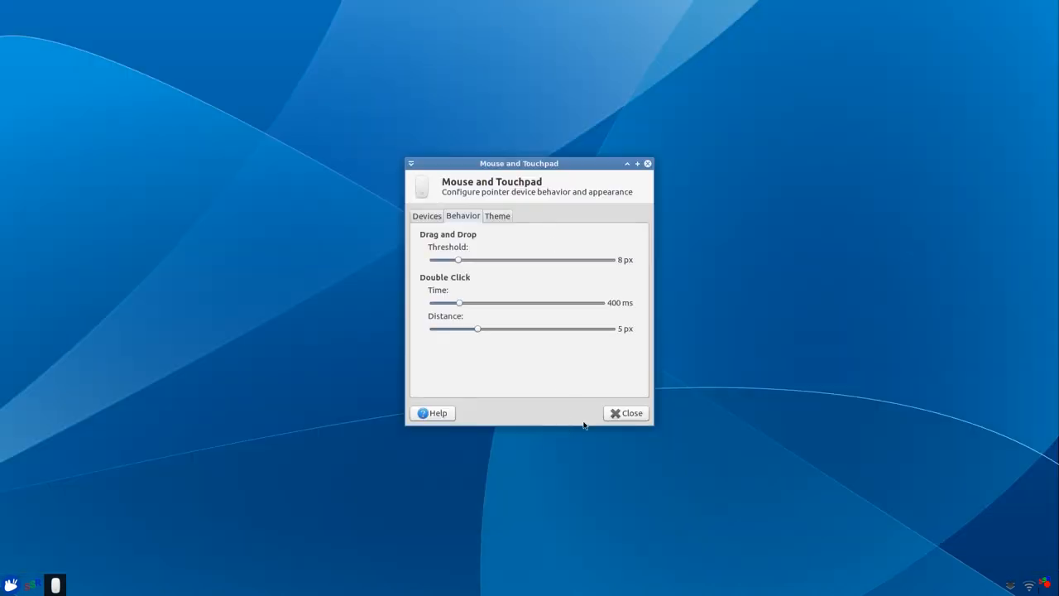
Close the Mouse and Touchpad dialog, leaving the empty desktop wallpaper.
left_click(625, 413)
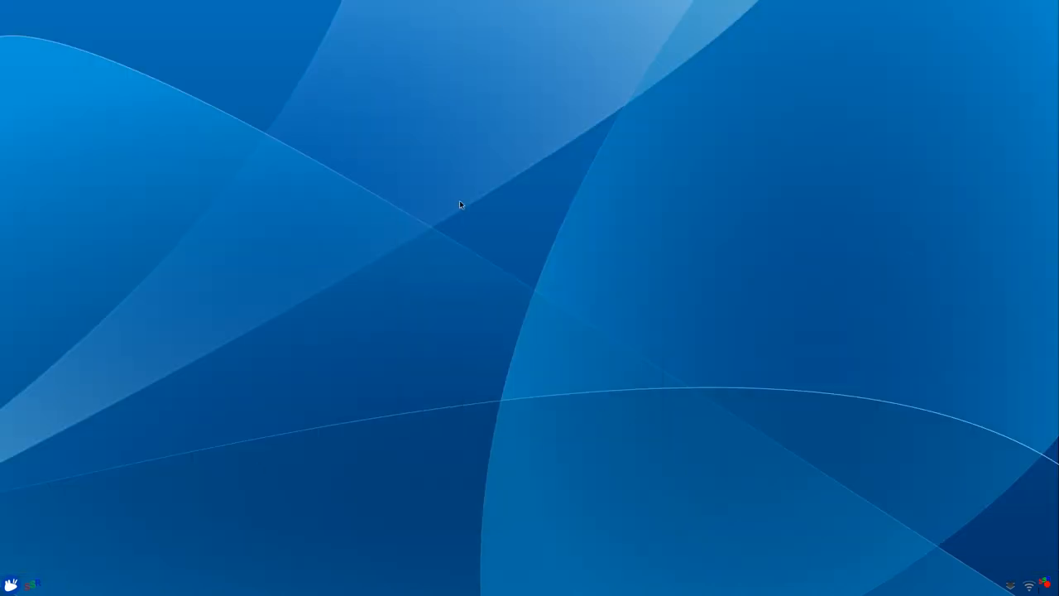
mouse_move(556, 192)
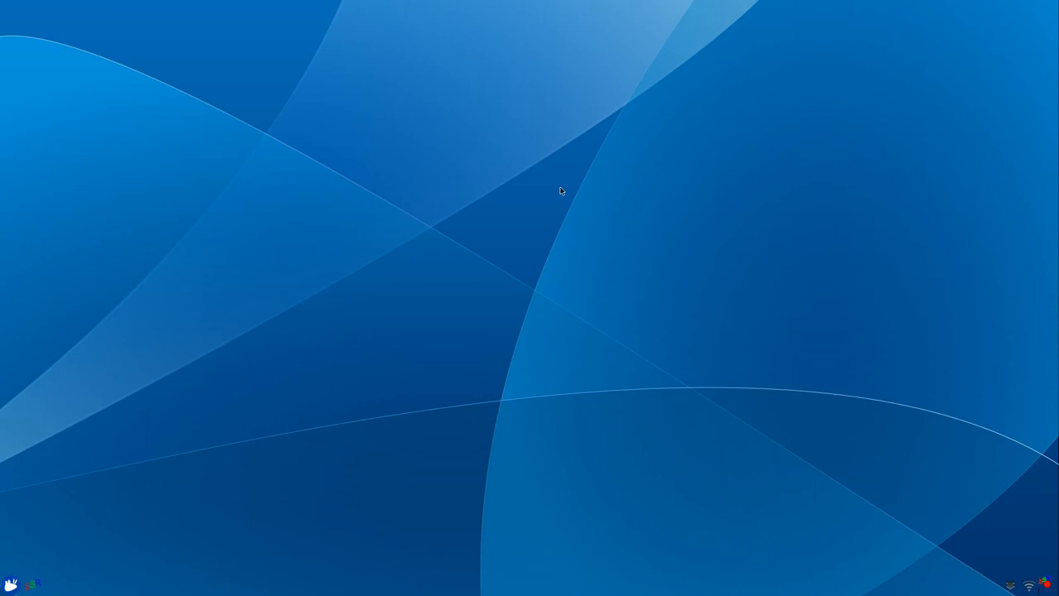